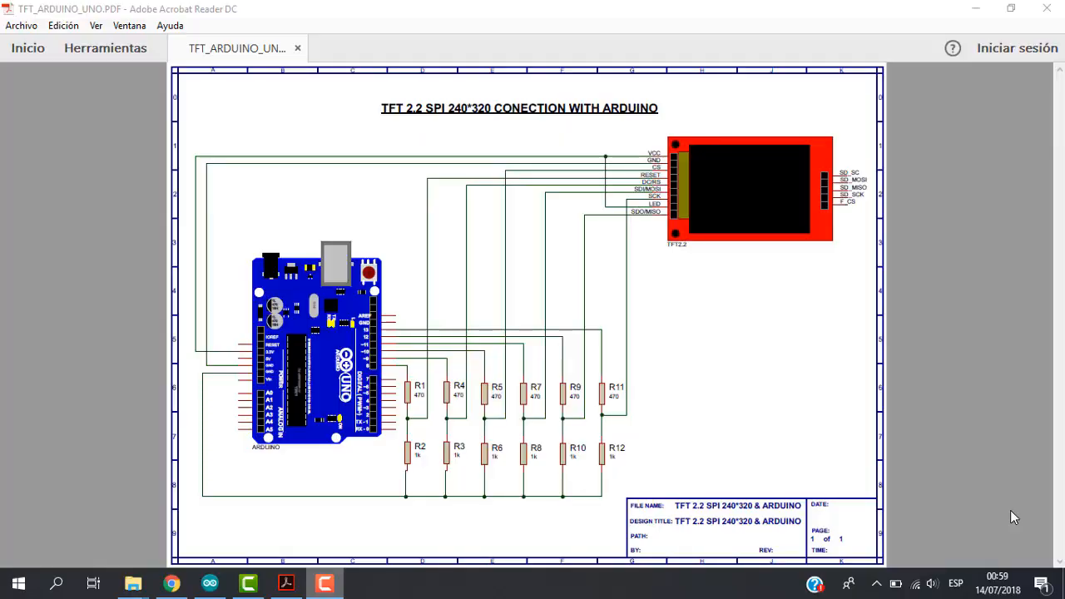
mouse_move(778, 441)
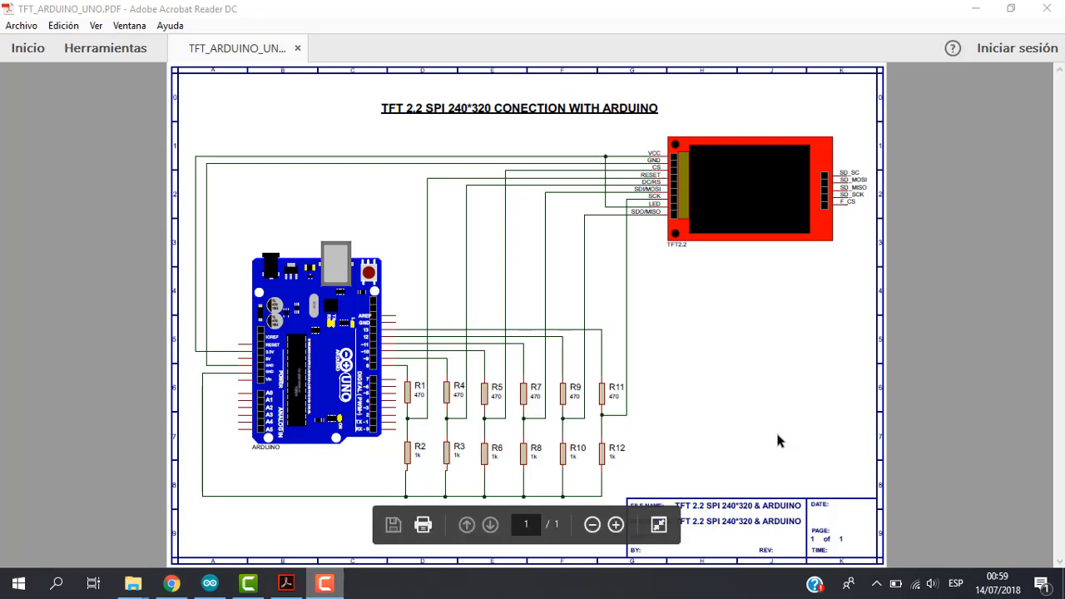
mouse_move(766, 160)
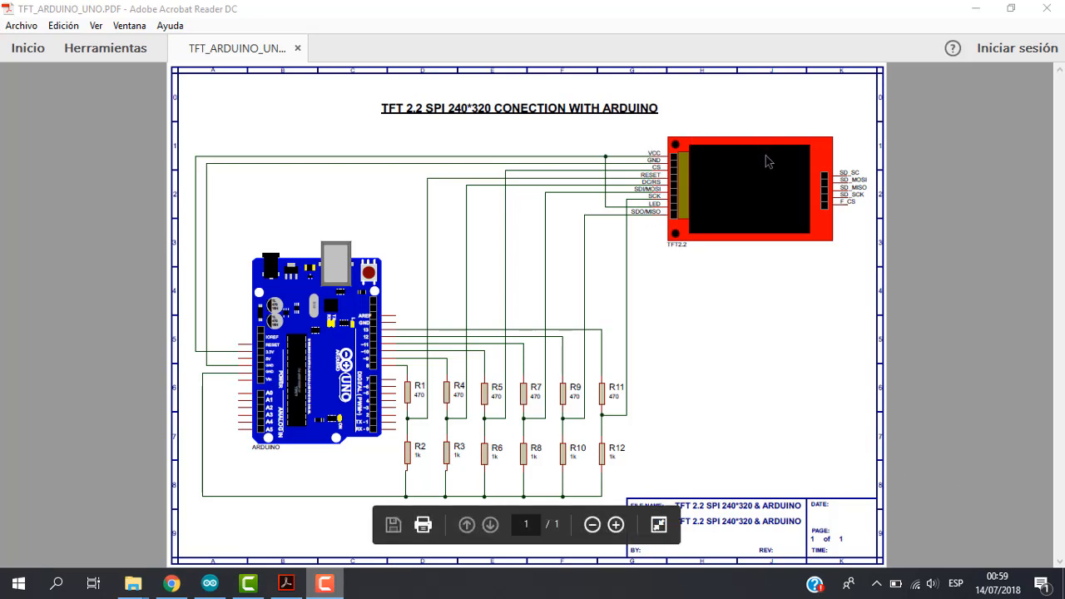
mouse_move(285, 283)
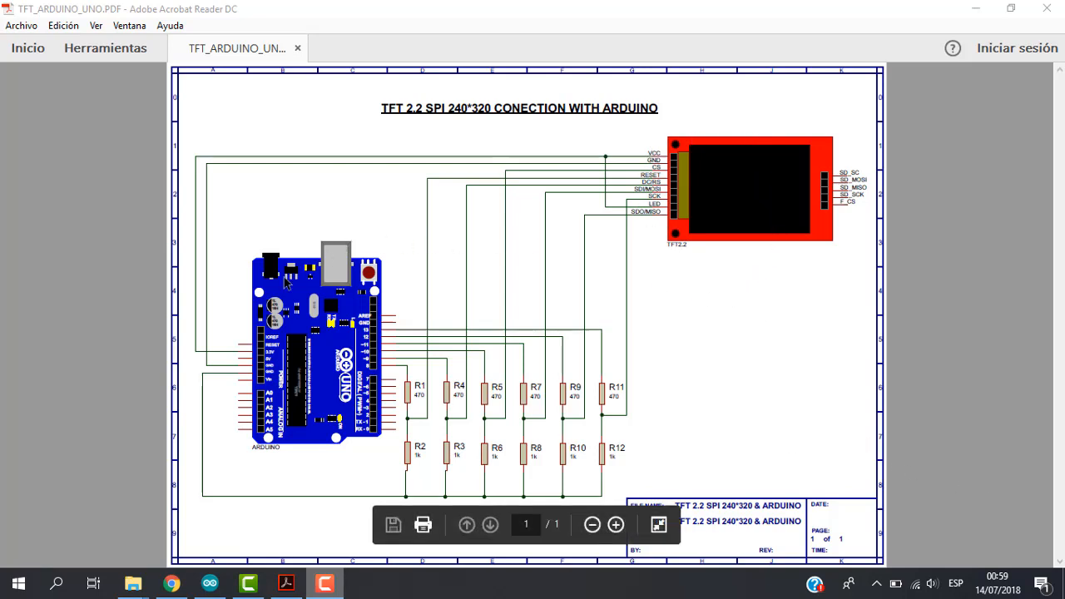
mouse_move(760, 455)
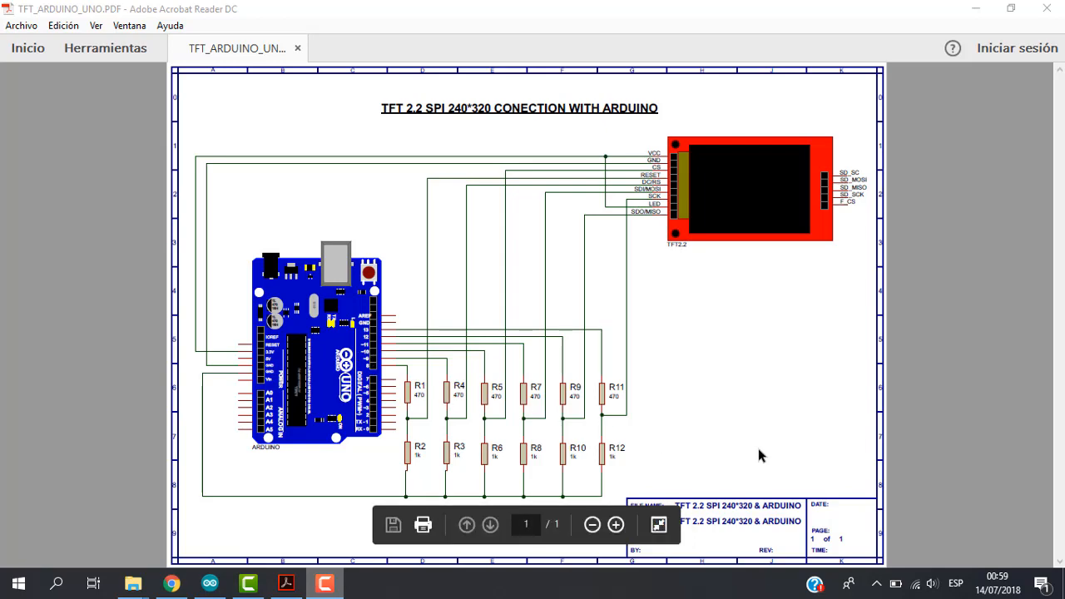
mouse_move(763, 453)
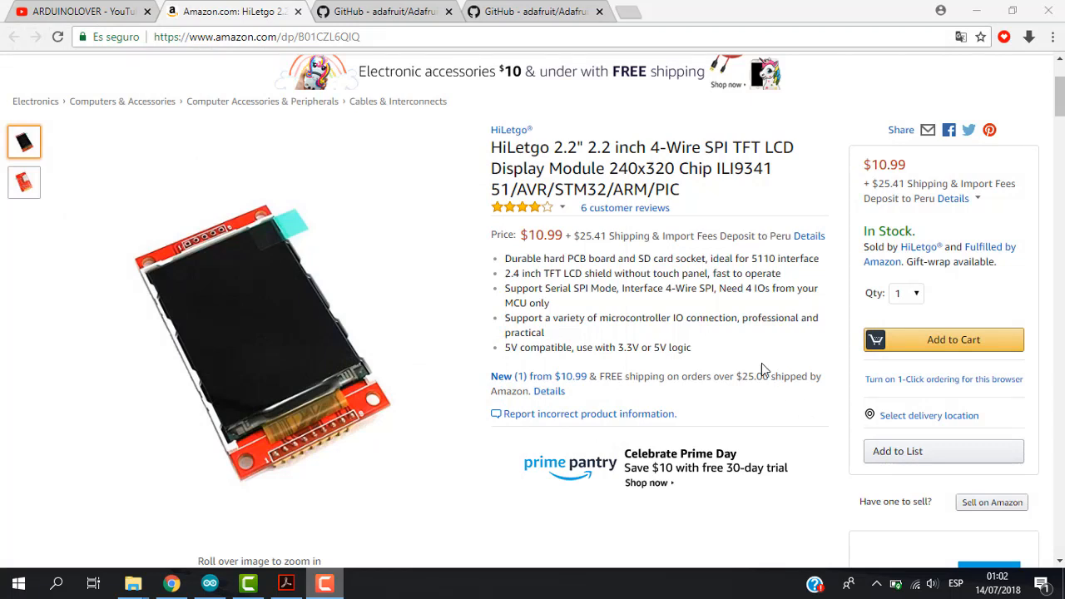
mouse_move(750, 337)
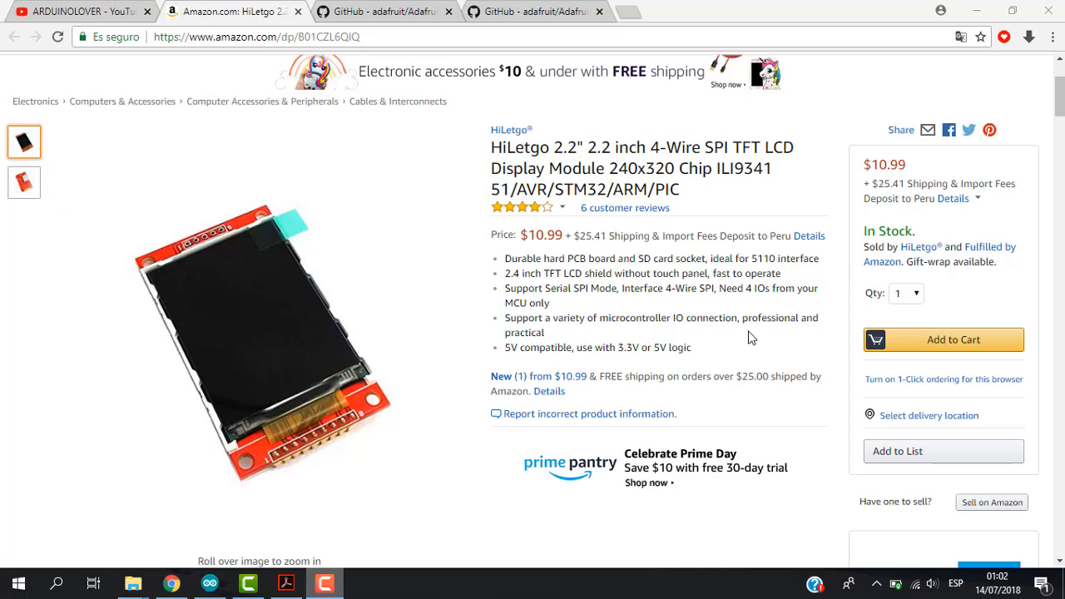
mouse_move(738, 320)
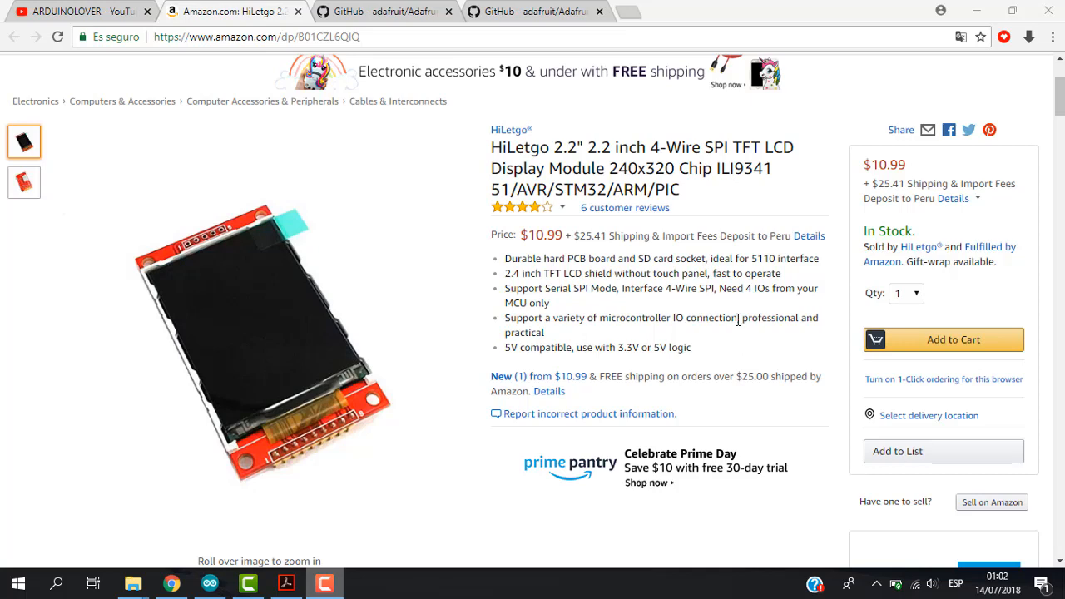
mouse_move(743, 273)
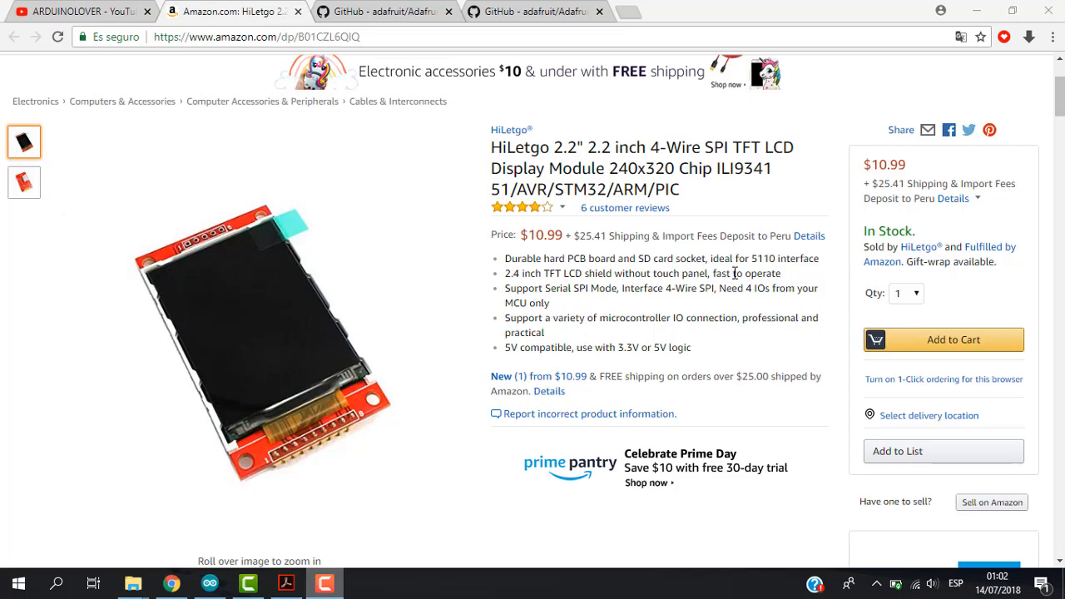
mouse_move(733, 273)
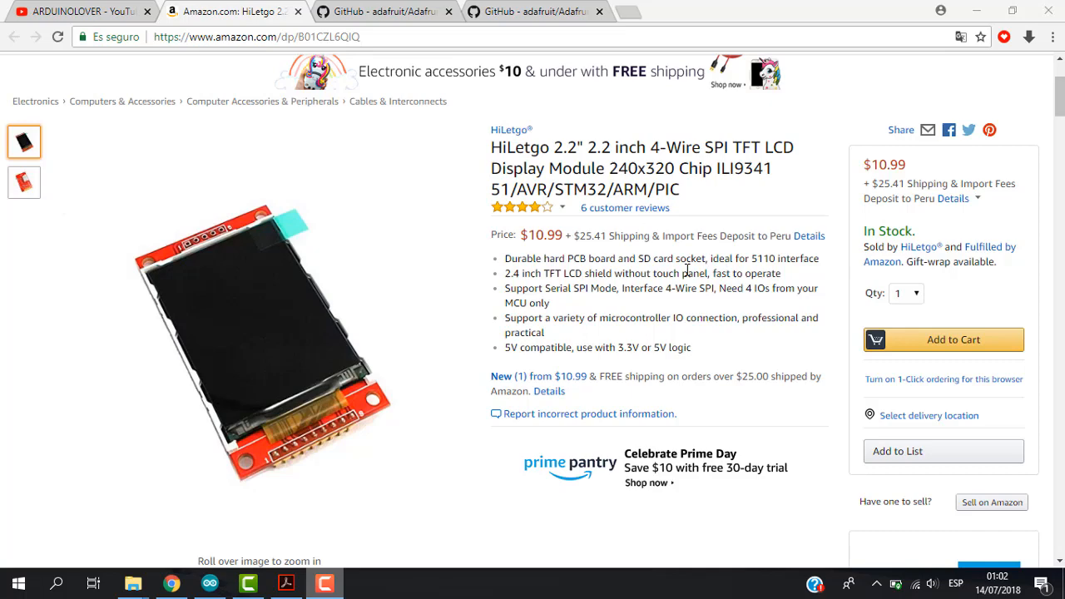
mouse_move(699, 224)
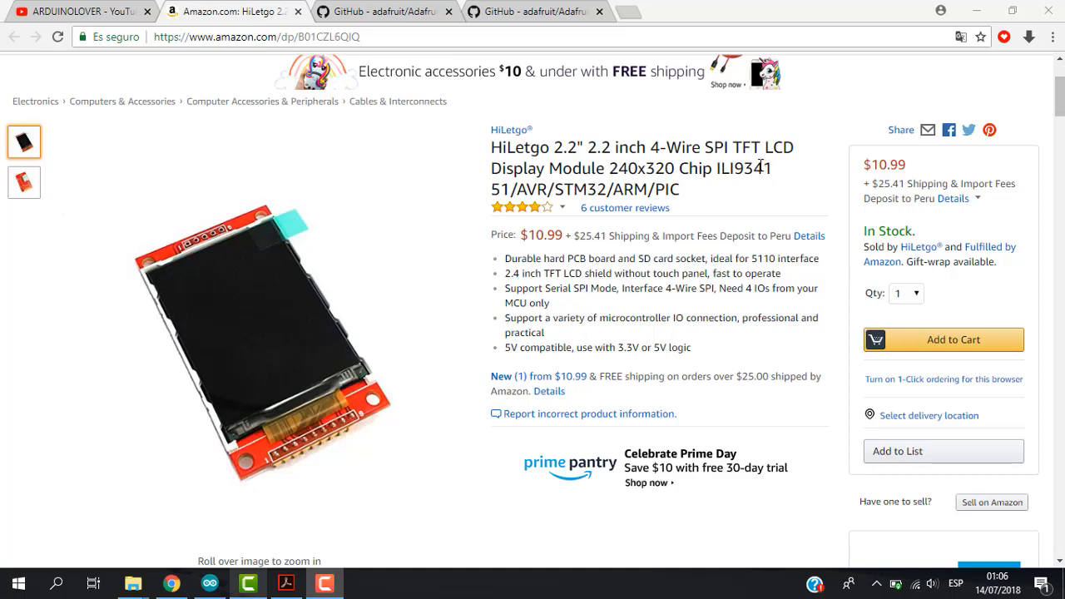
mouse_move(738, 174)
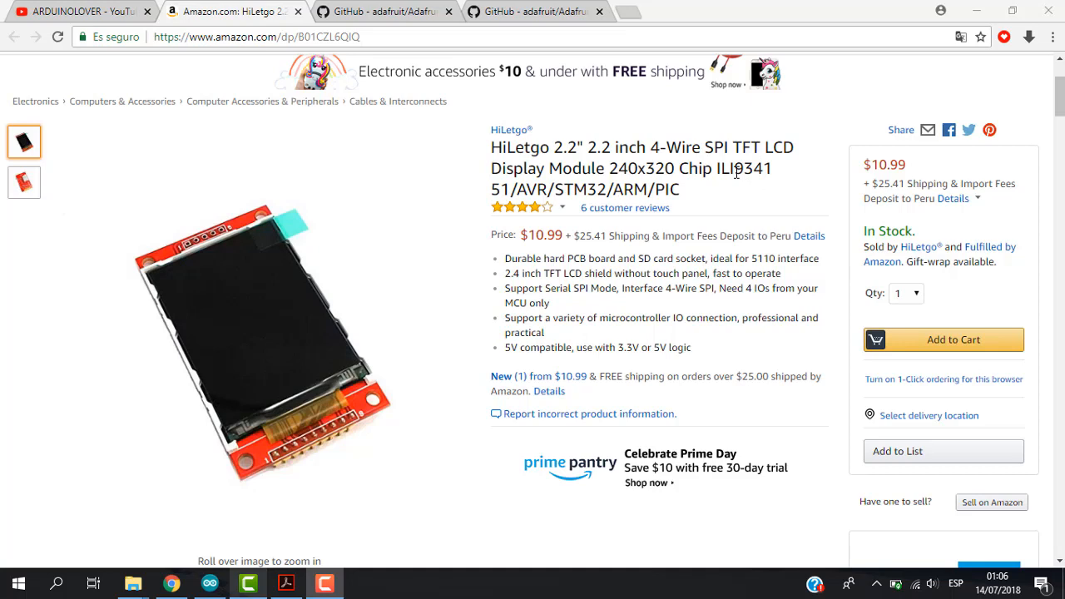
mouse_move(779, 184)
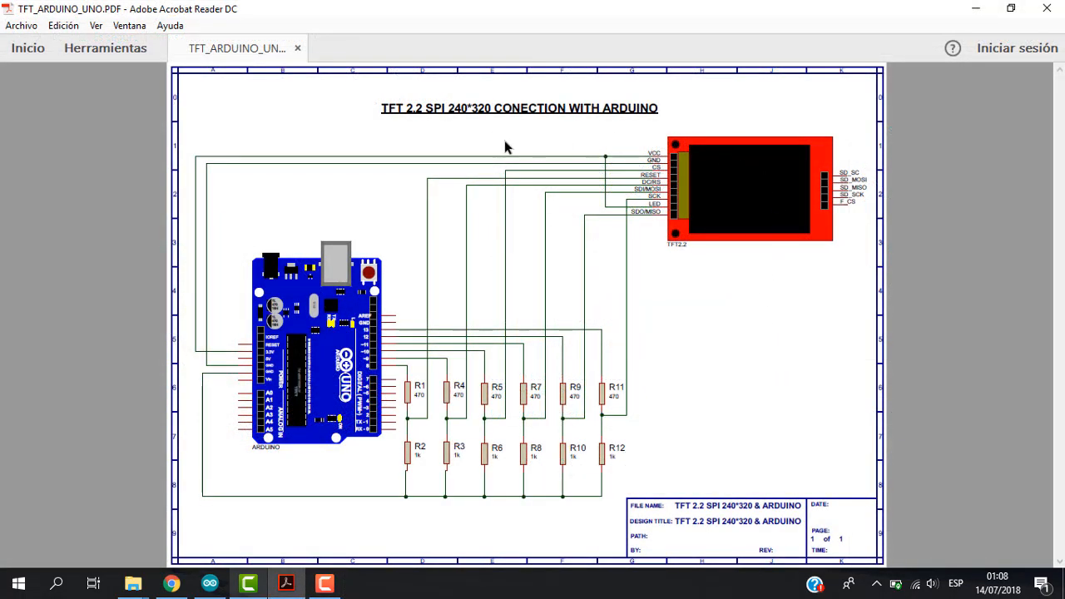
mouse_move(802, 410)
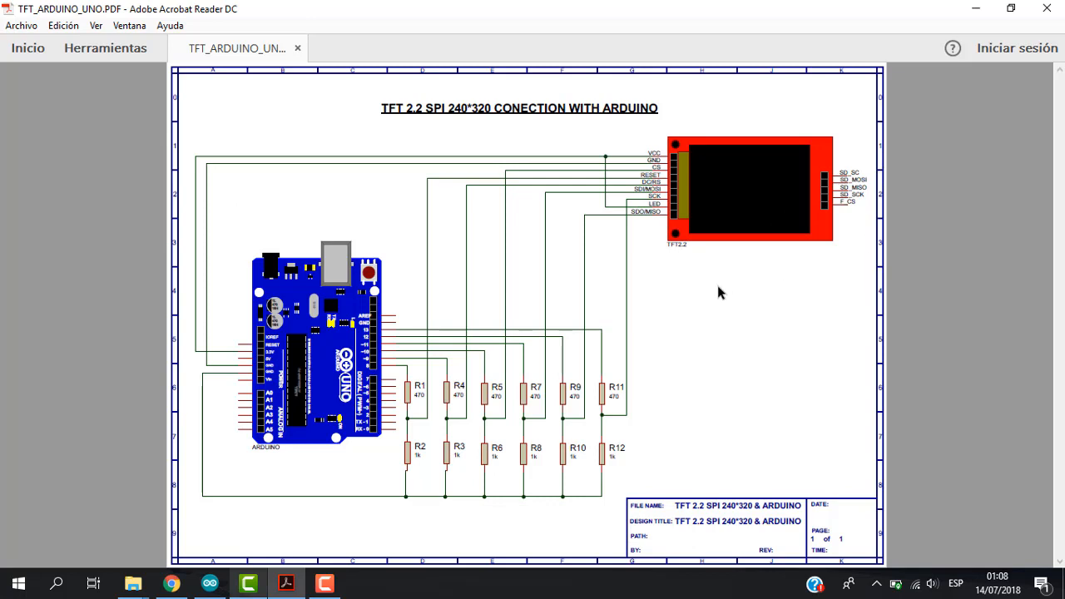
mouse_move(647, 242)
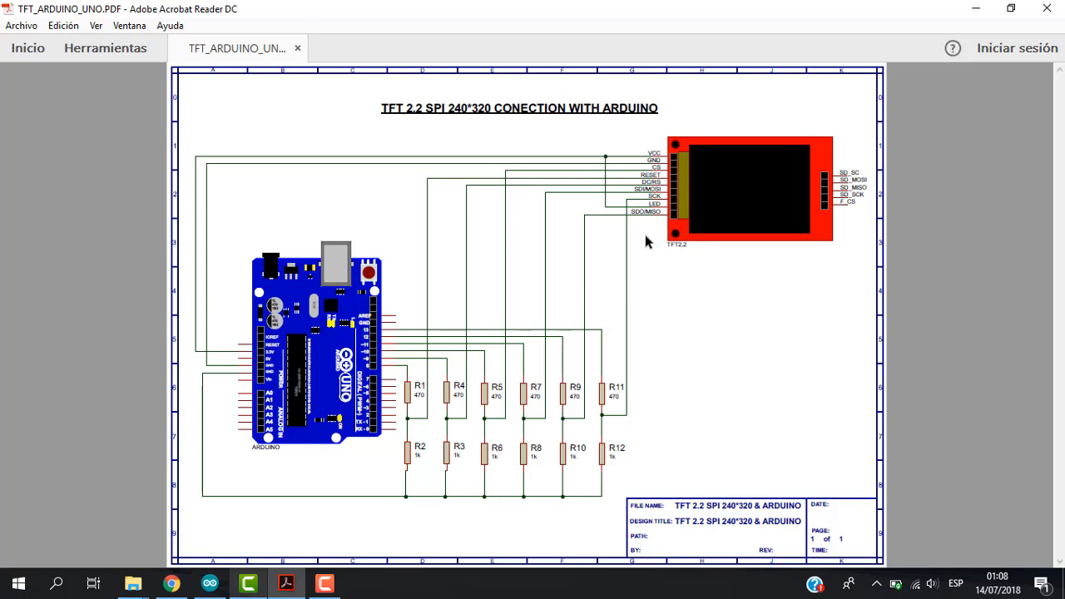
mouse_move(755, 278)
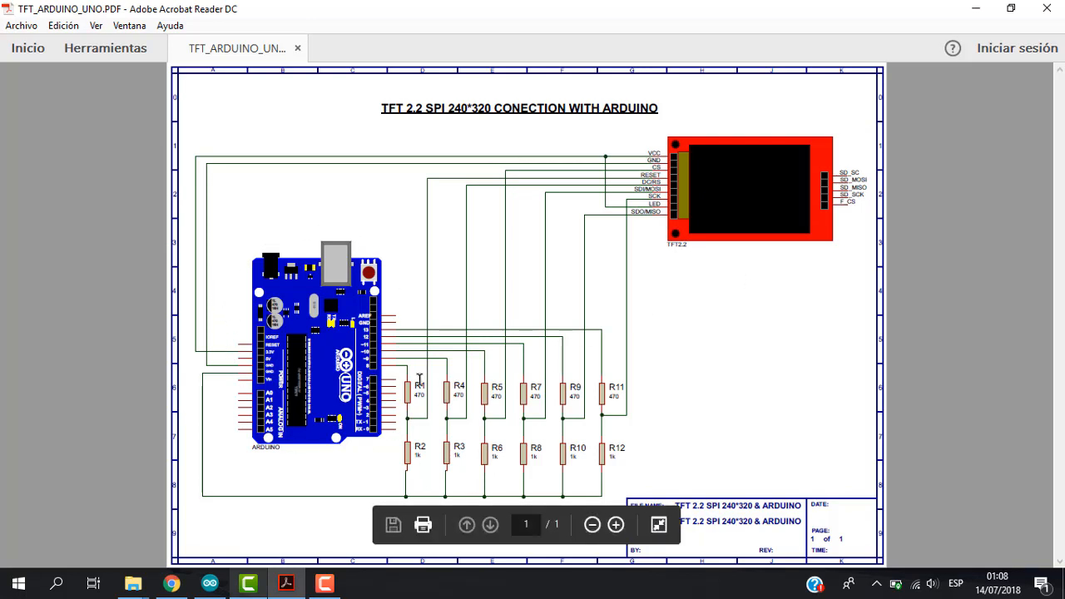
mouse_move(407, 281)
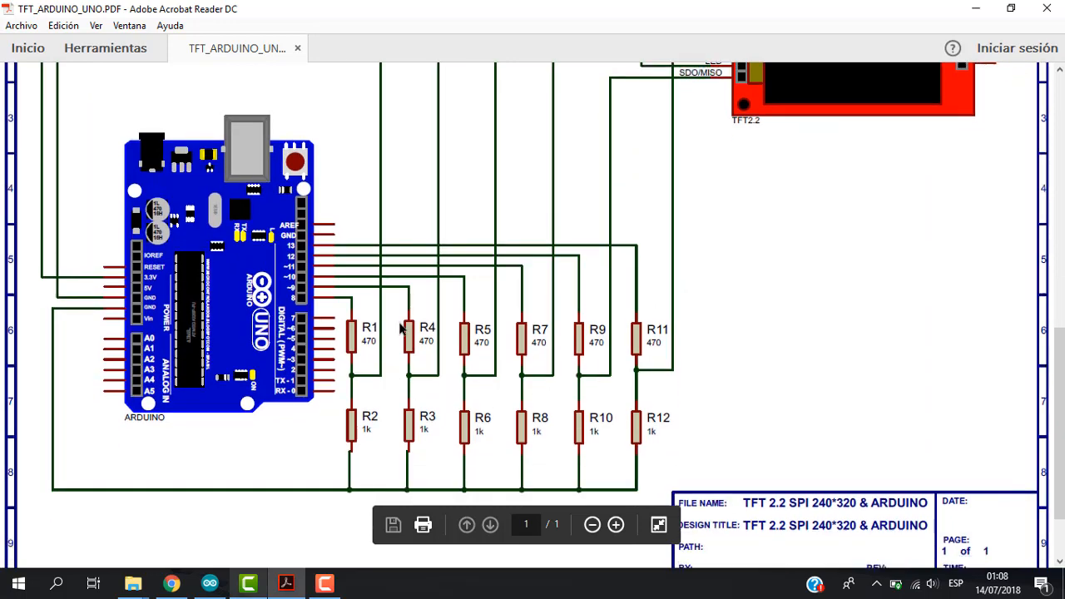
Step: Zoom closer on the resistor dividers, then fit the whole TFT-to-Arduino schematic back into view
scroll("down", 3)
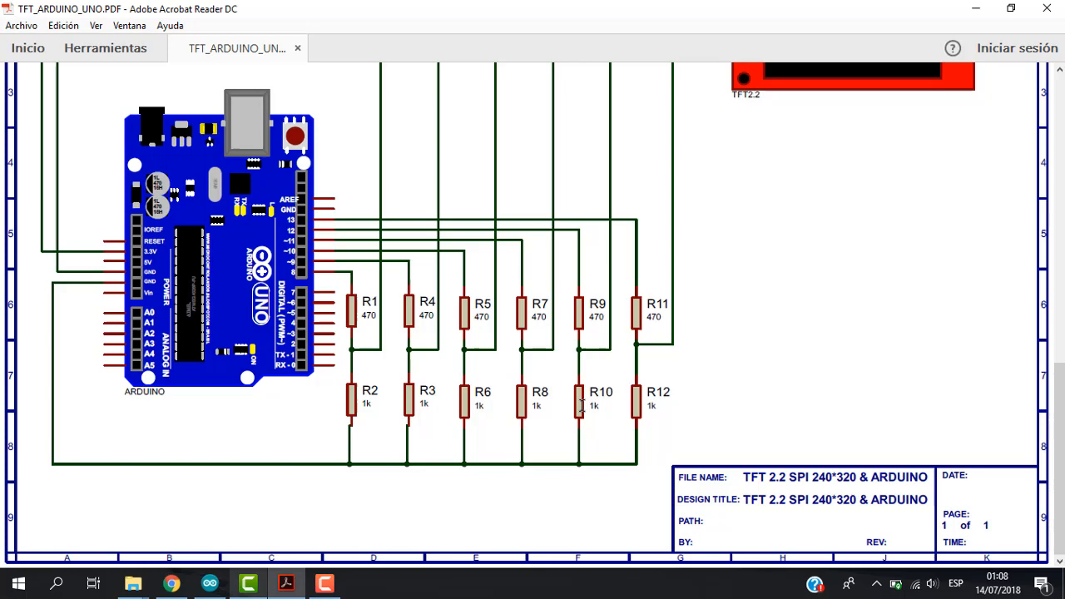
mouse_move(387, 365)
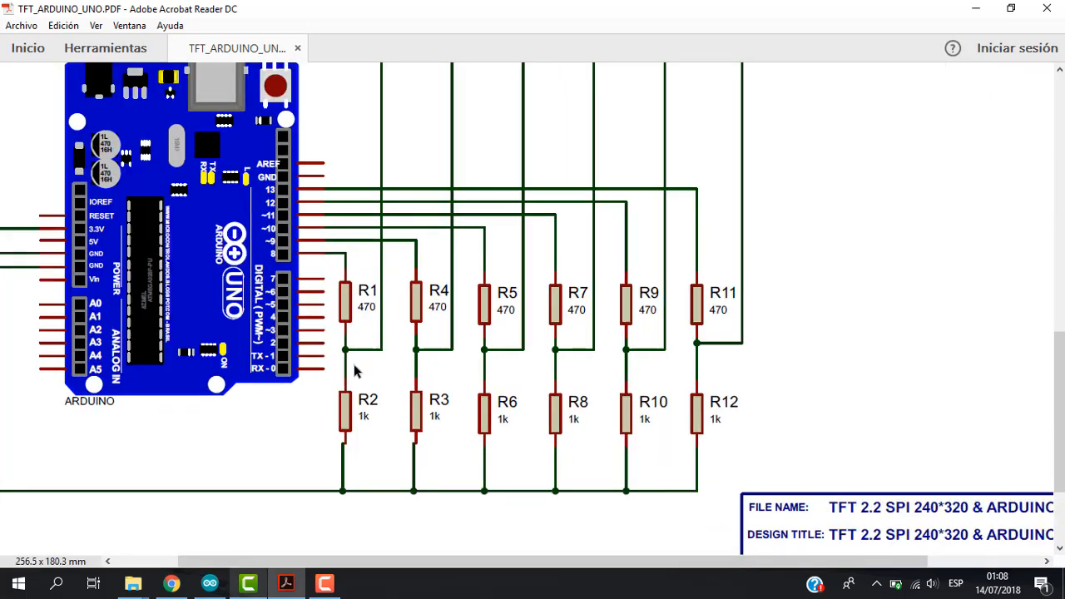
mouse_move(468, 354)
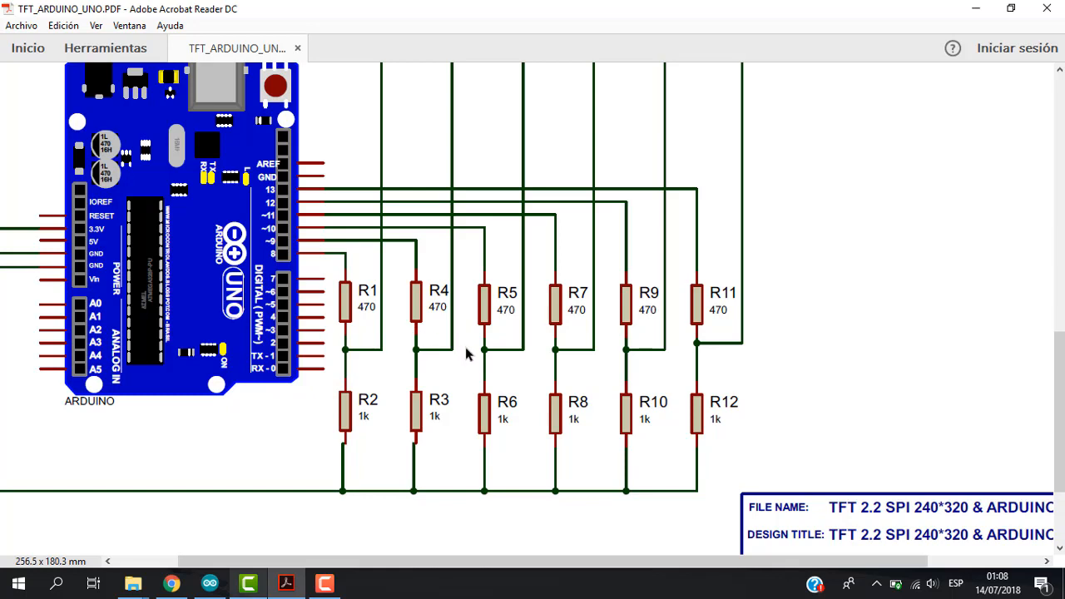
mouse_move(476, 360)
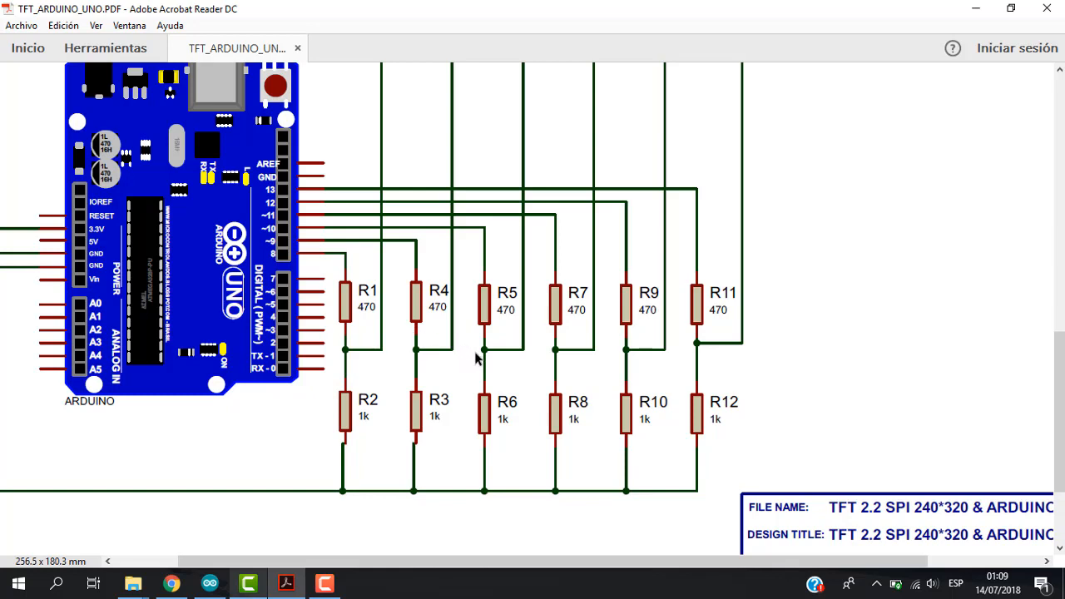
mouse_move(364, 335)
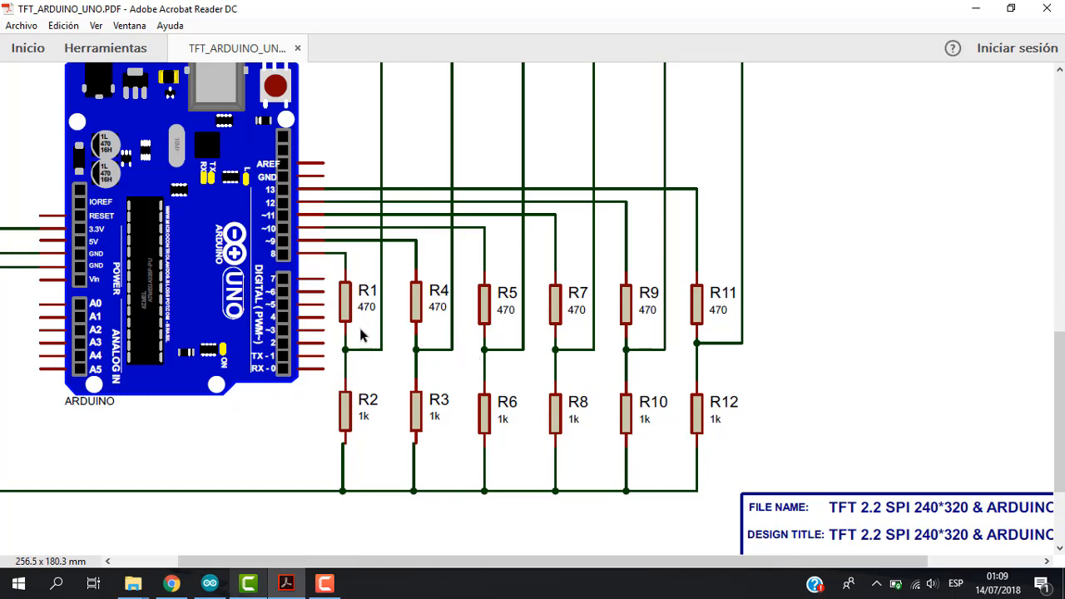
mouse_move(354, 309)
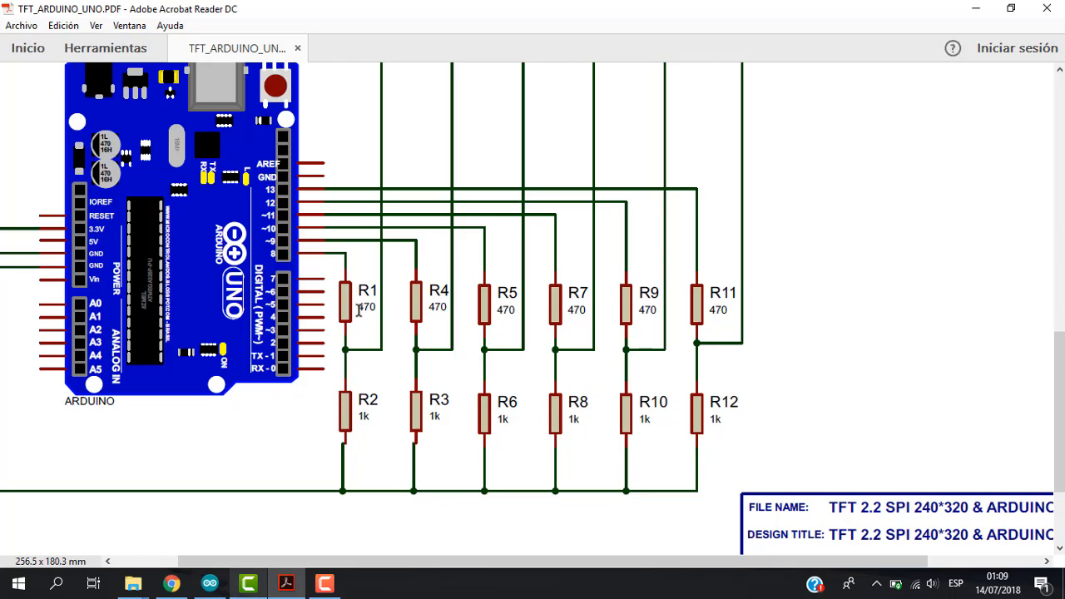
mouse_move(510, 276)
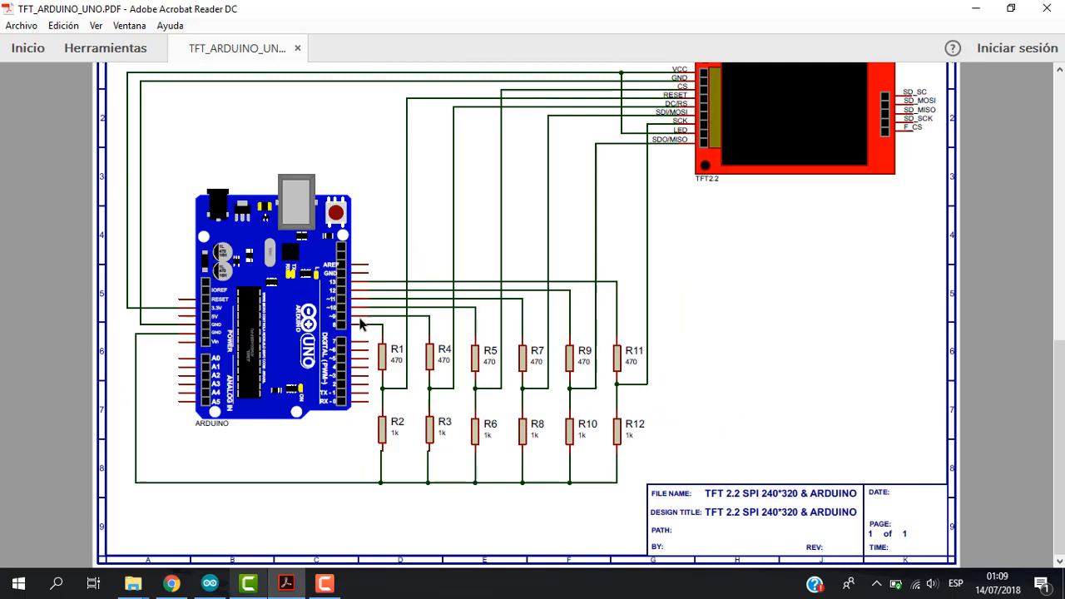
mouse_move(378, 220)
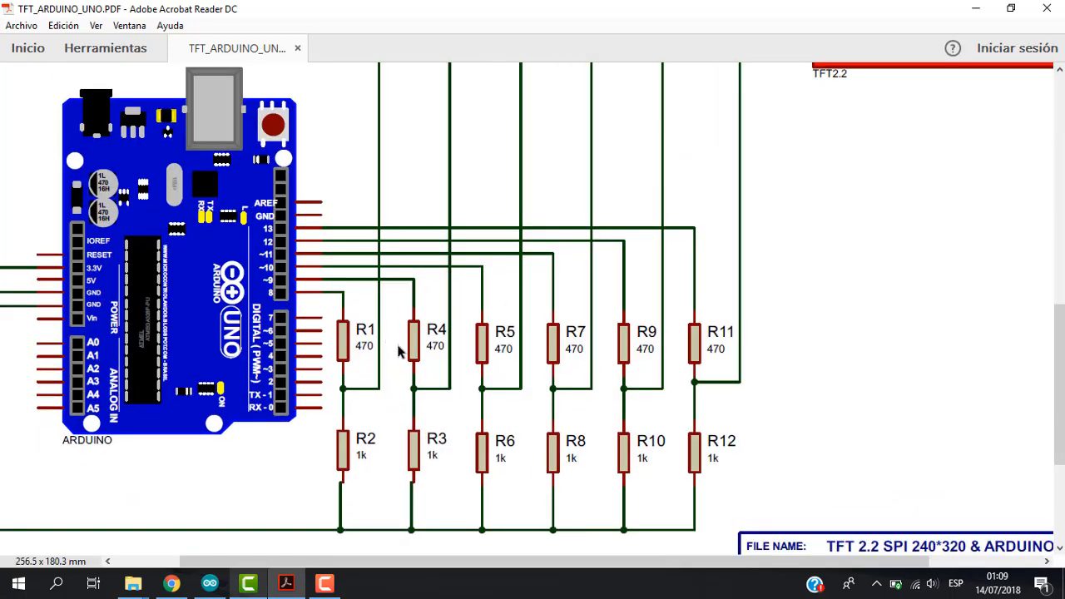
mouse_move(412, 343)
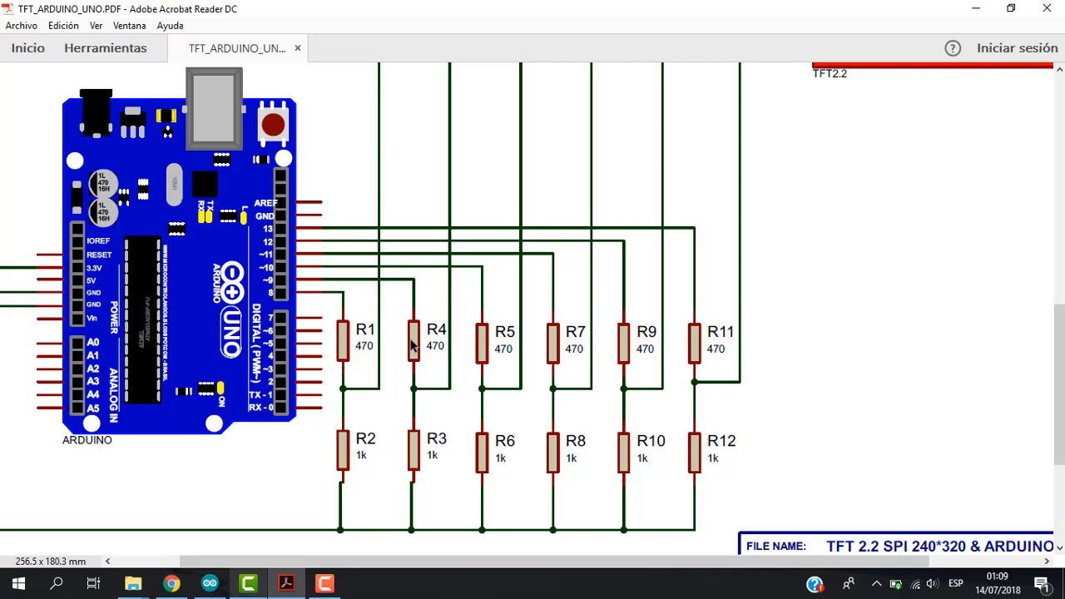
mouse_move(368, 298)
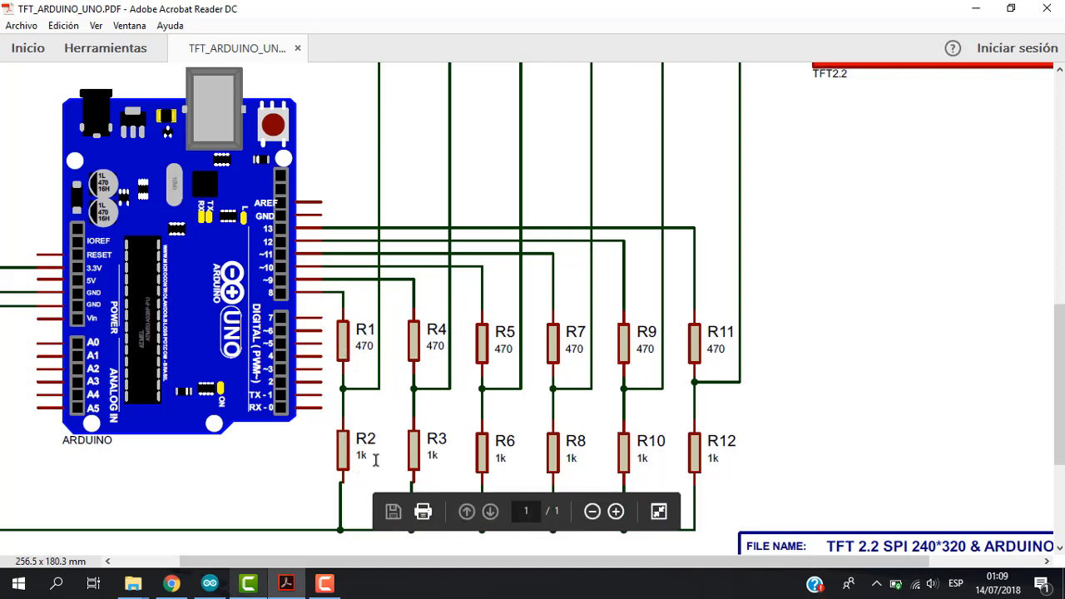
left_click(587, 512)
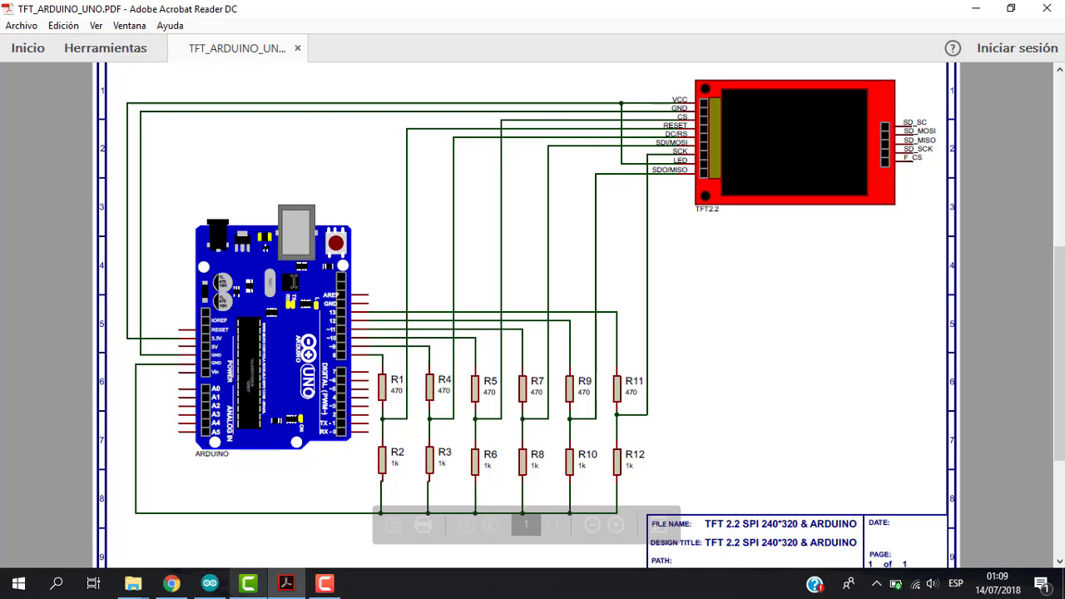
mouse_move(883, 226)
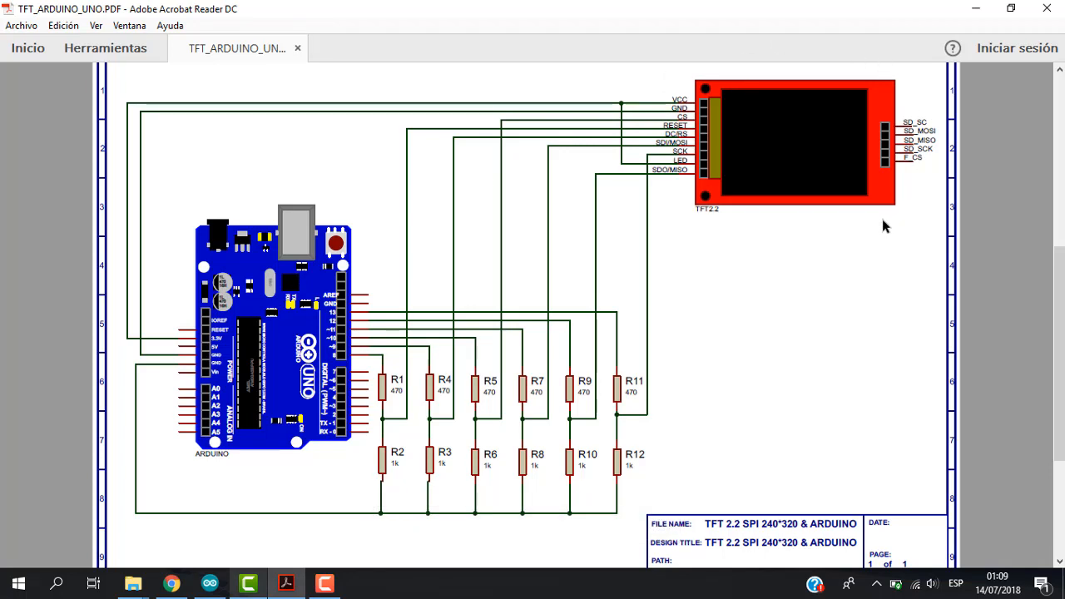
mouse_move(879, 227)
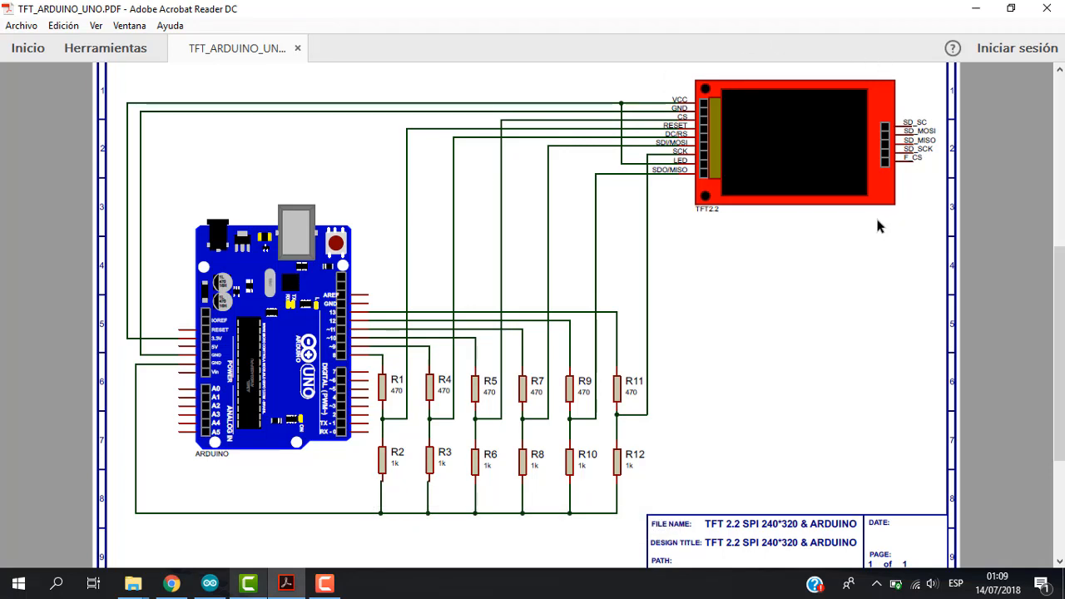
mouse_move(844, 214)
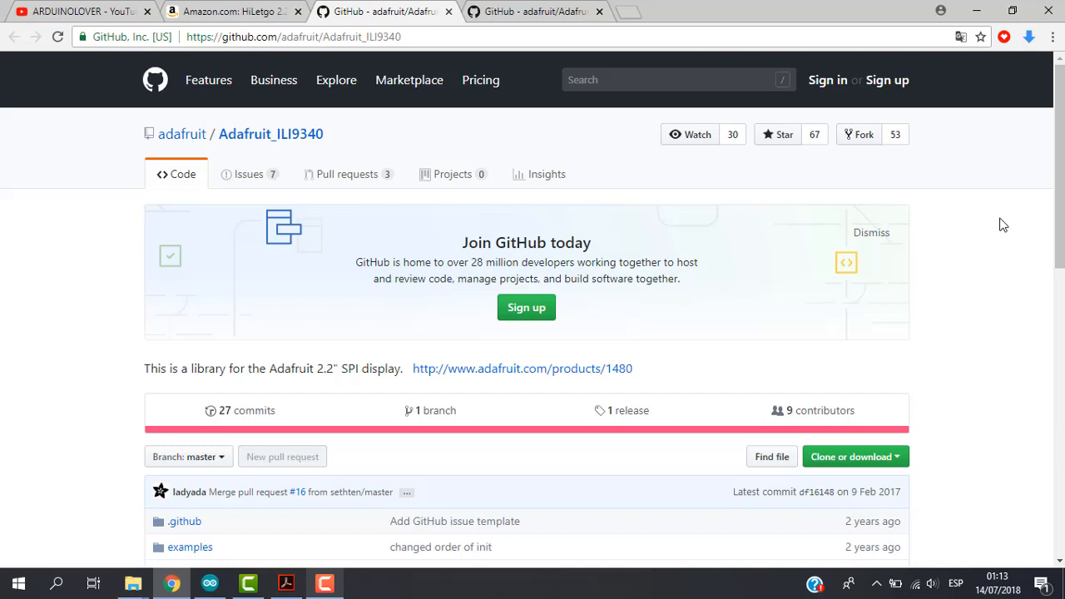
mouse_move(296, 139)
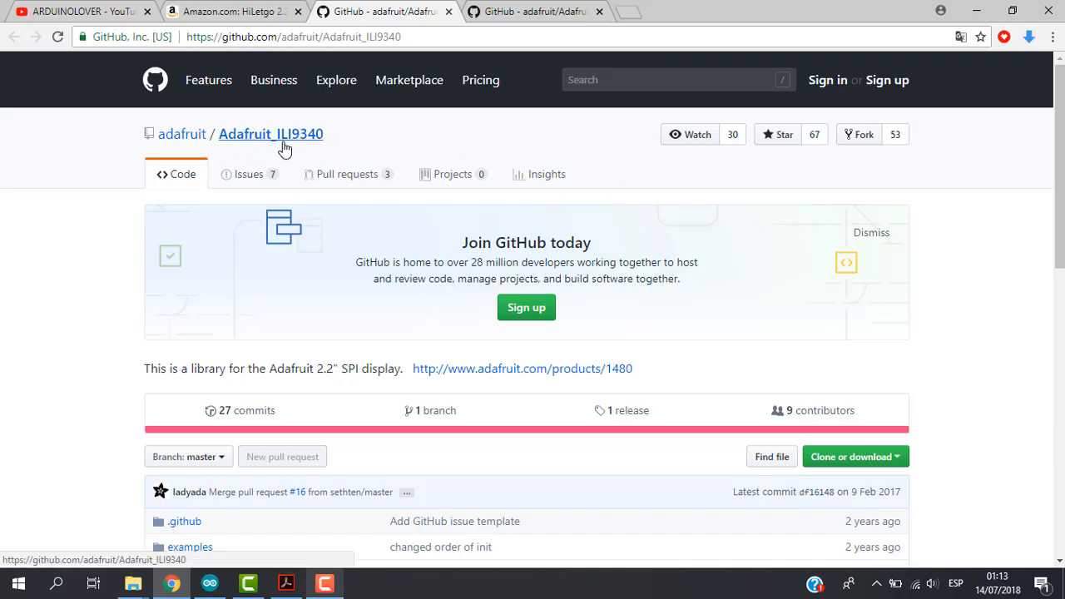
mouse_move(299, 148)
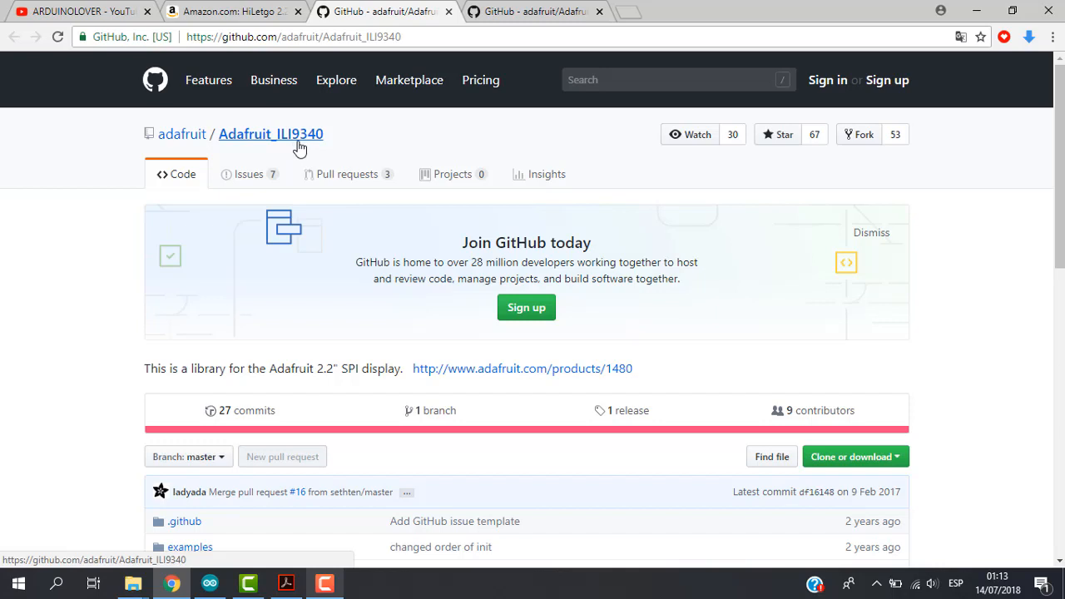
mouse_move(378, 153)
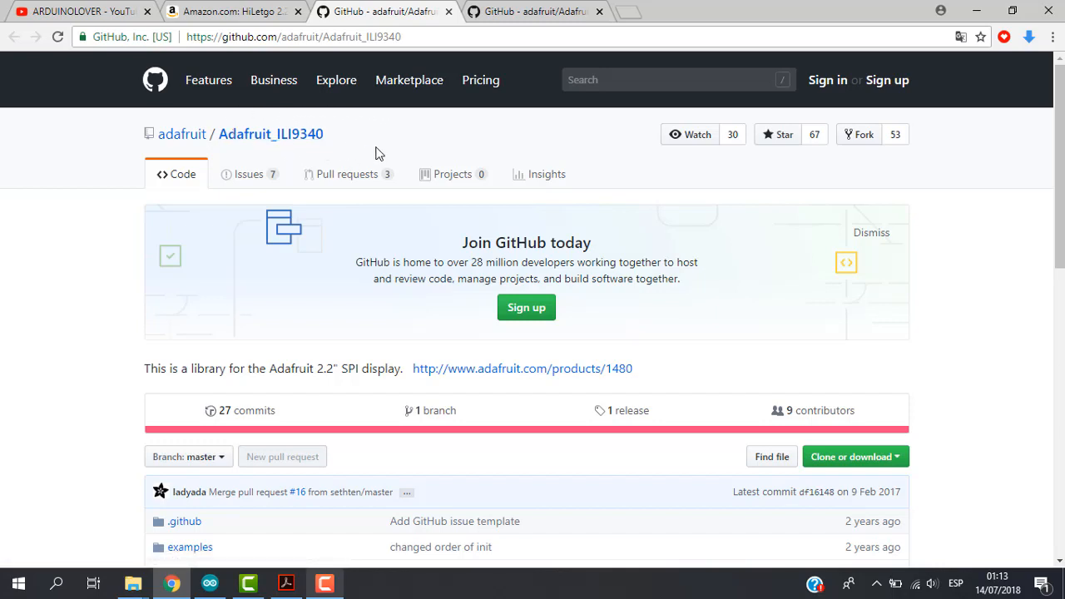
mouse_move(393, 153)
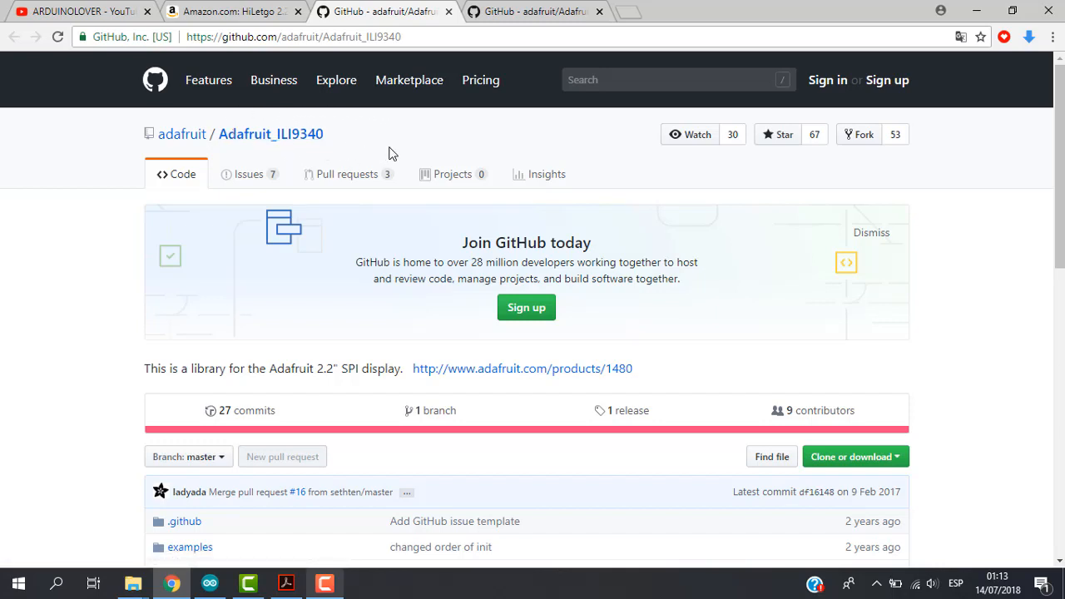
mouse_move(387, 154)
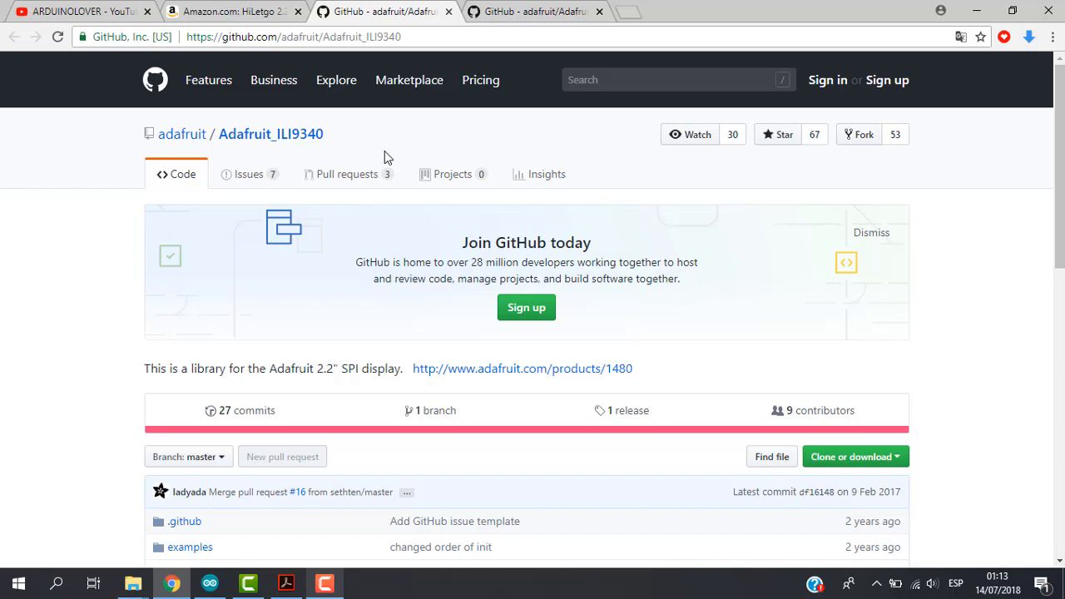
mouse_move(599, 119)
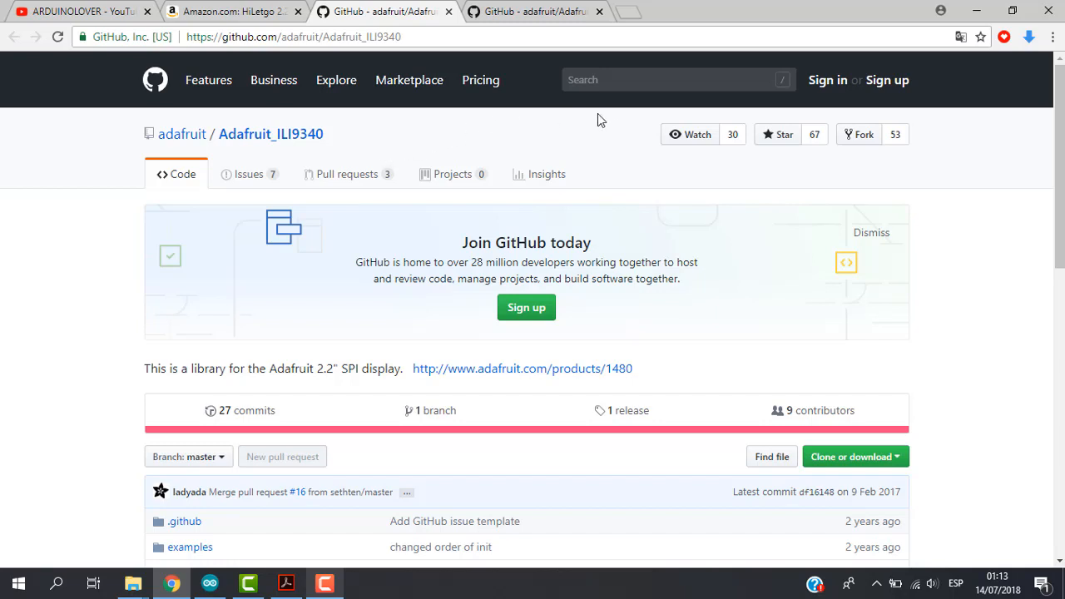
scroll("down", 3)
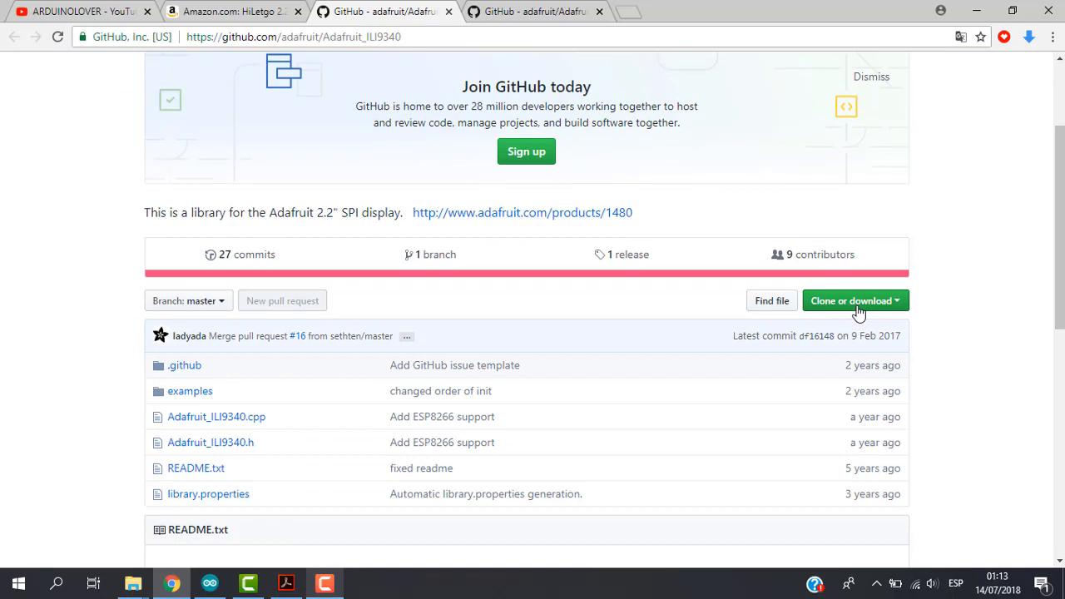
mouse_move(846, 308)
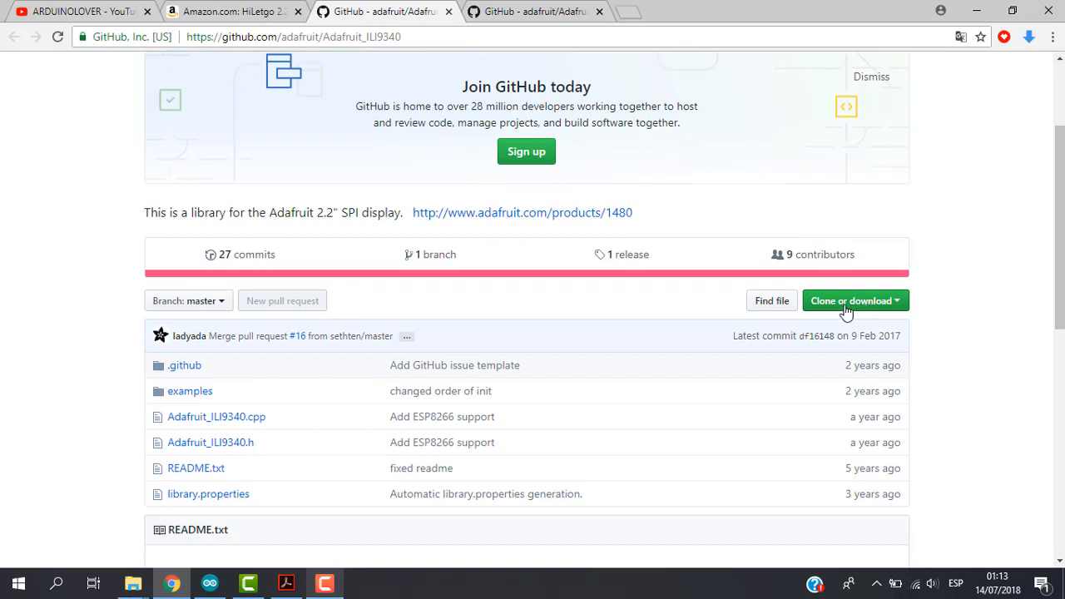
left_click(854, 300)
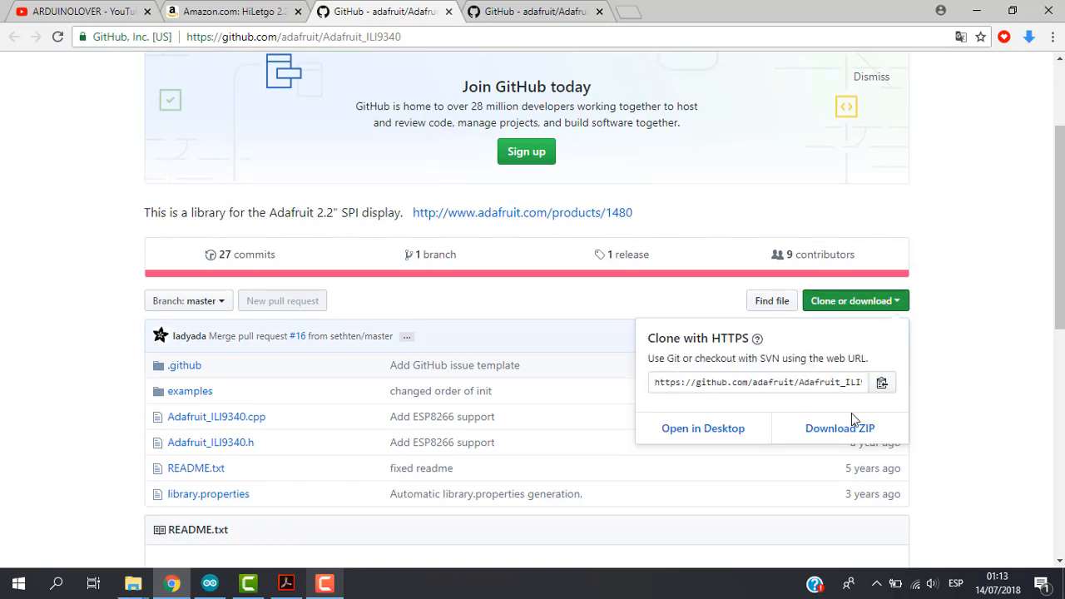
mouse_move(842, 428)
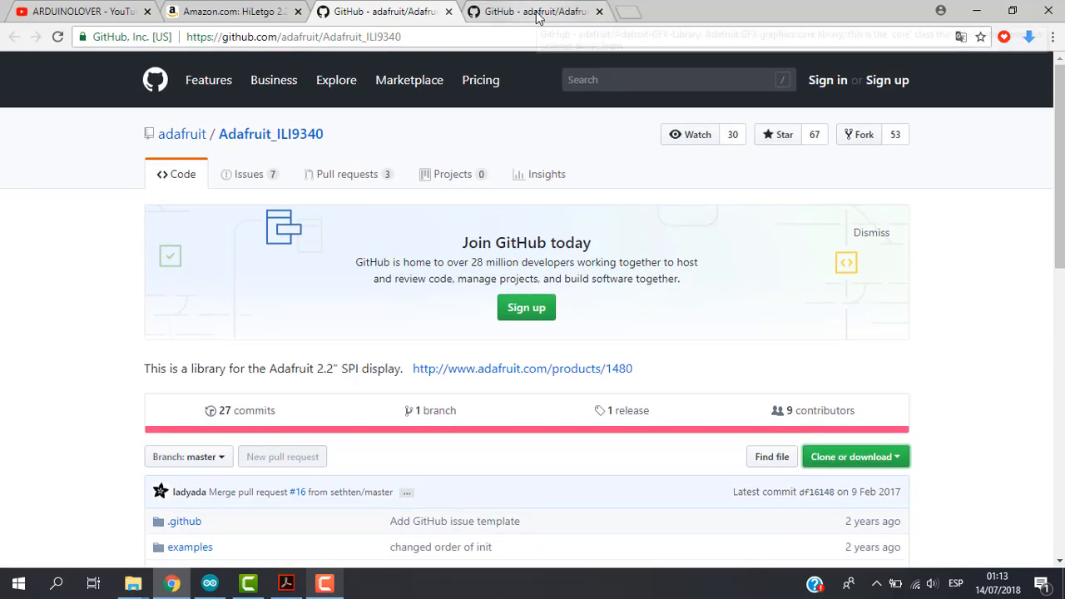
Step: Go to the Adafruit-GFX-Library repository and reveal its Clone or download options
left_click(536, 11)
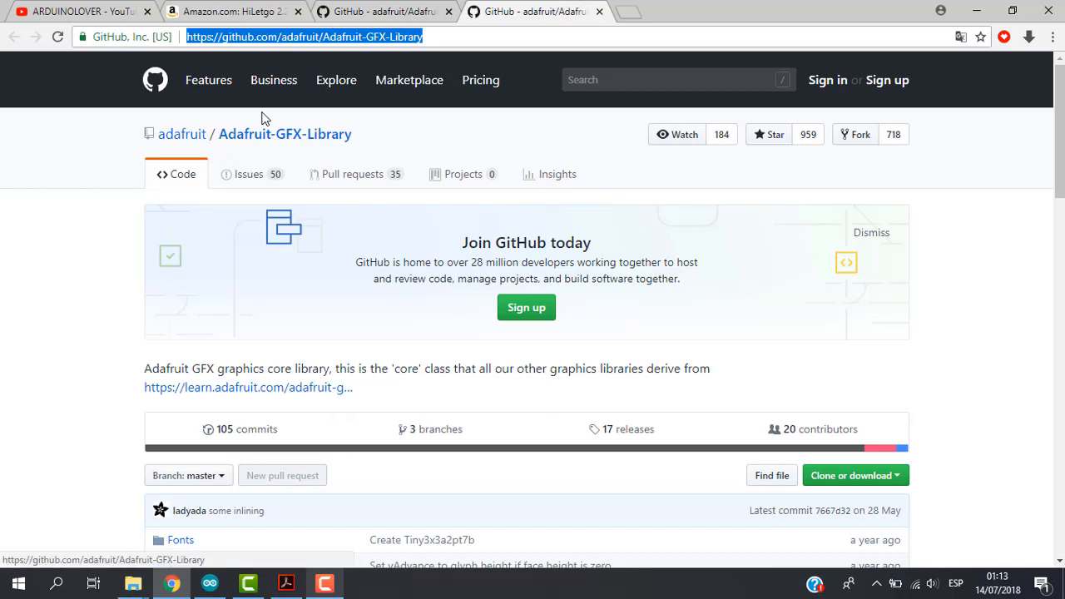
mouse_move(284, 144)
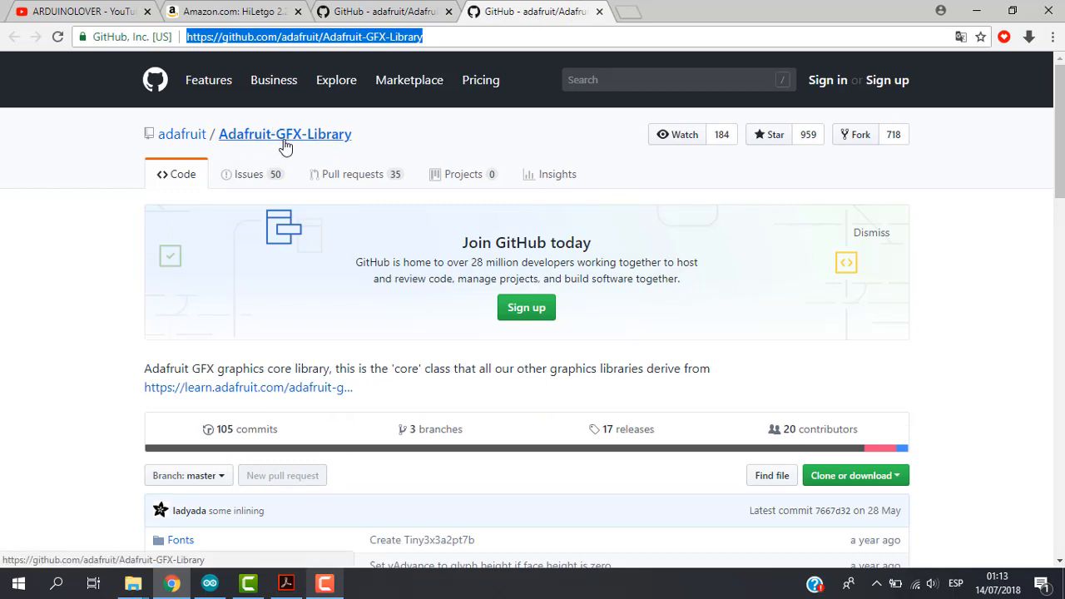
mouse_move(308, 149)
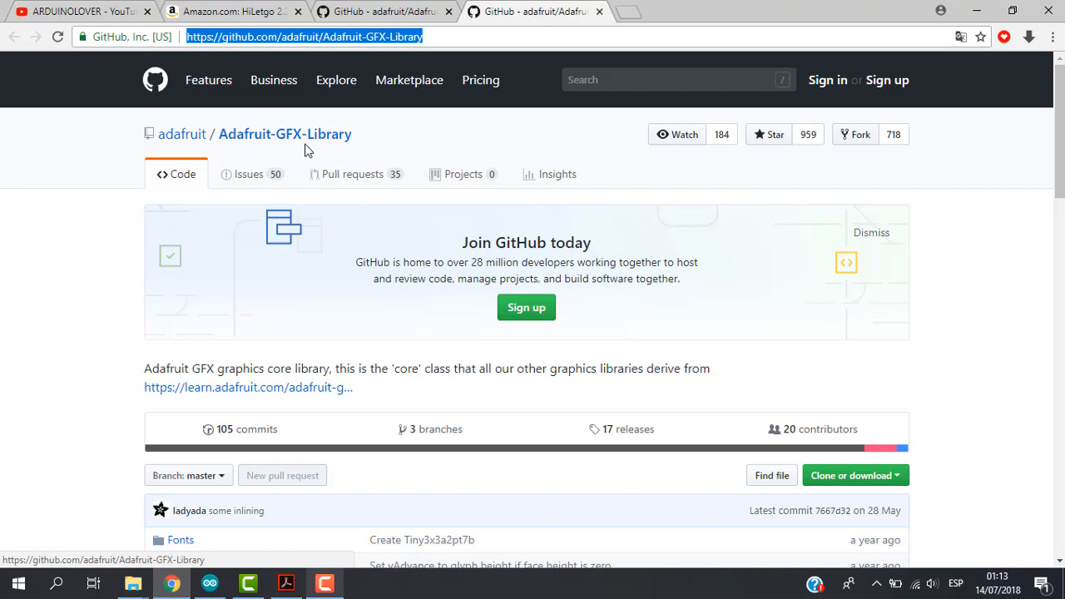
scroll("down", 3)
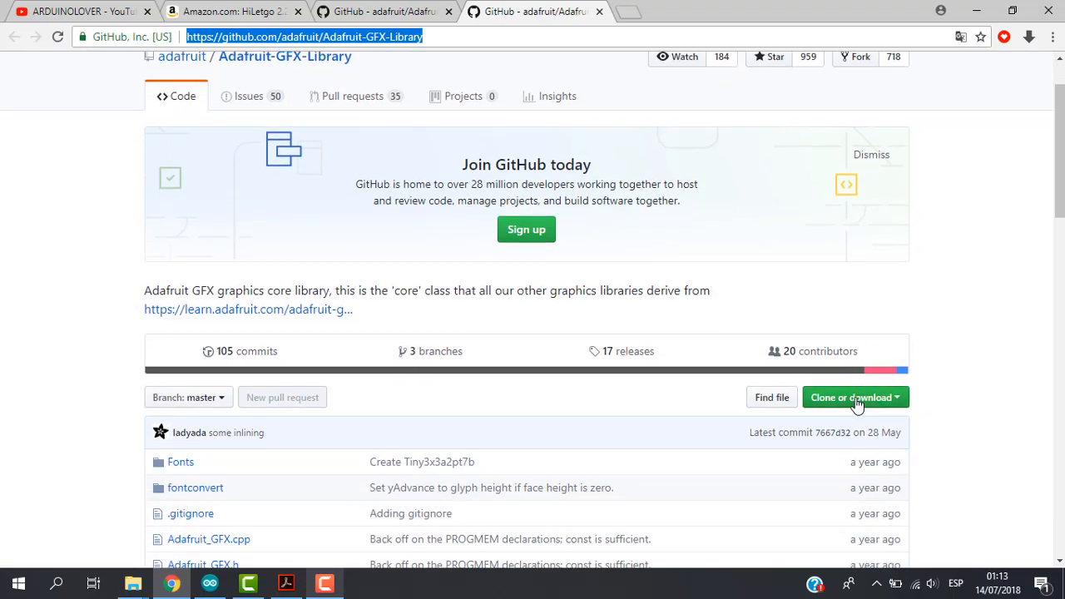
left_click(855, 397)
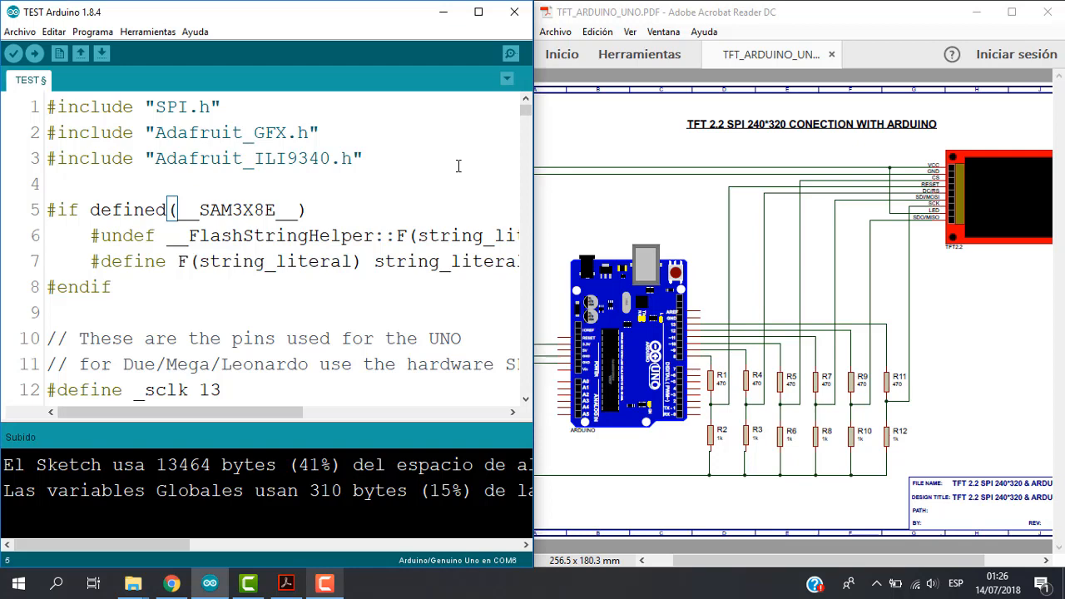
scroll("down", 3)
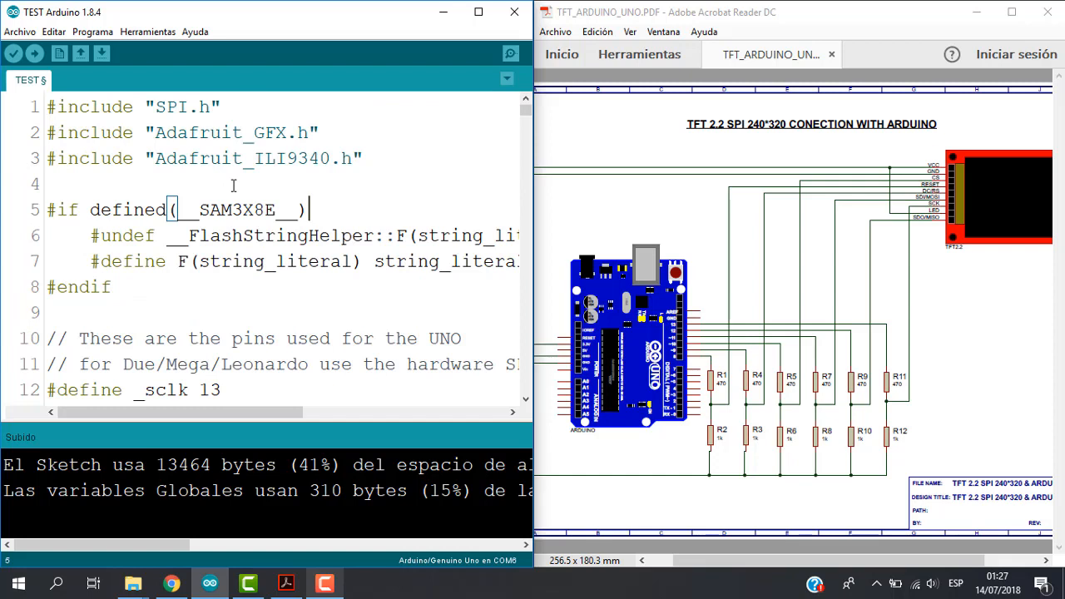
mouse_move(121, 182)
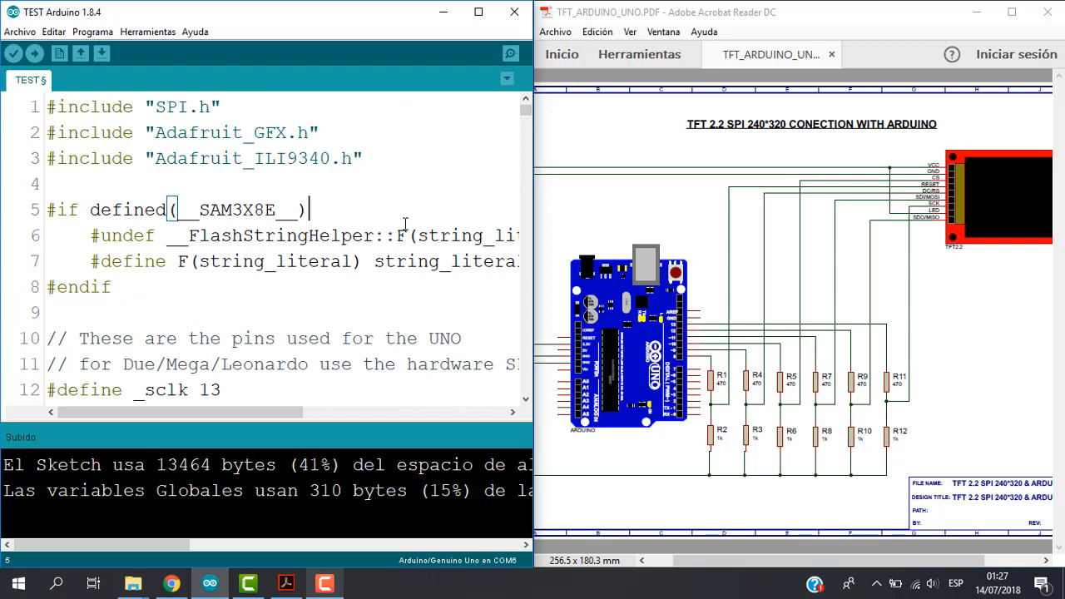
mouse_move(441, 20)
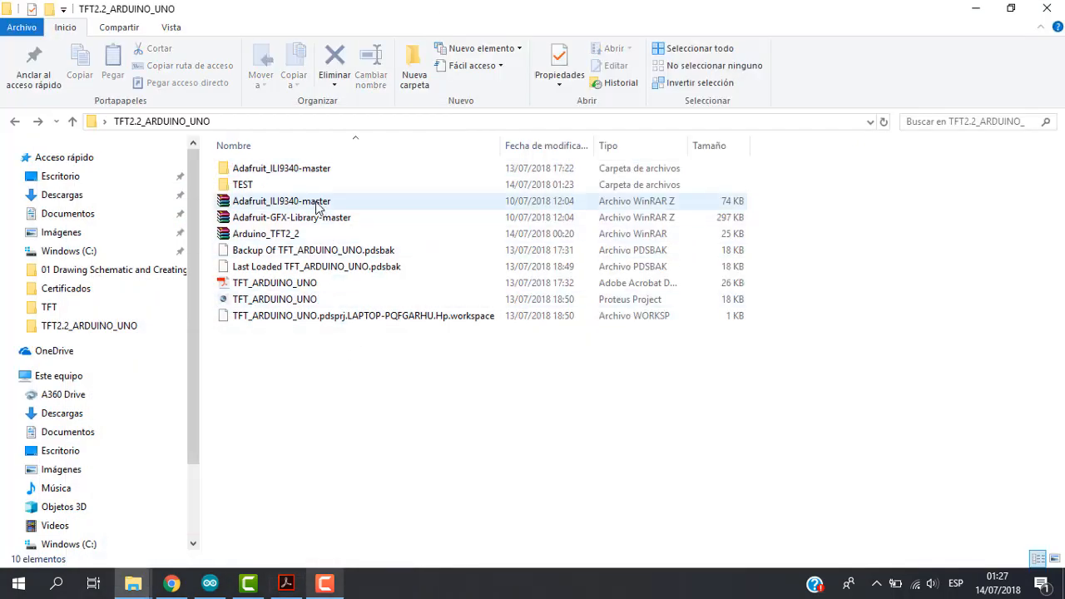
Step: Open the Adafruit_ILI9340-master archive's examples folder and select the graphicstest sketch
left_click(291, 217)
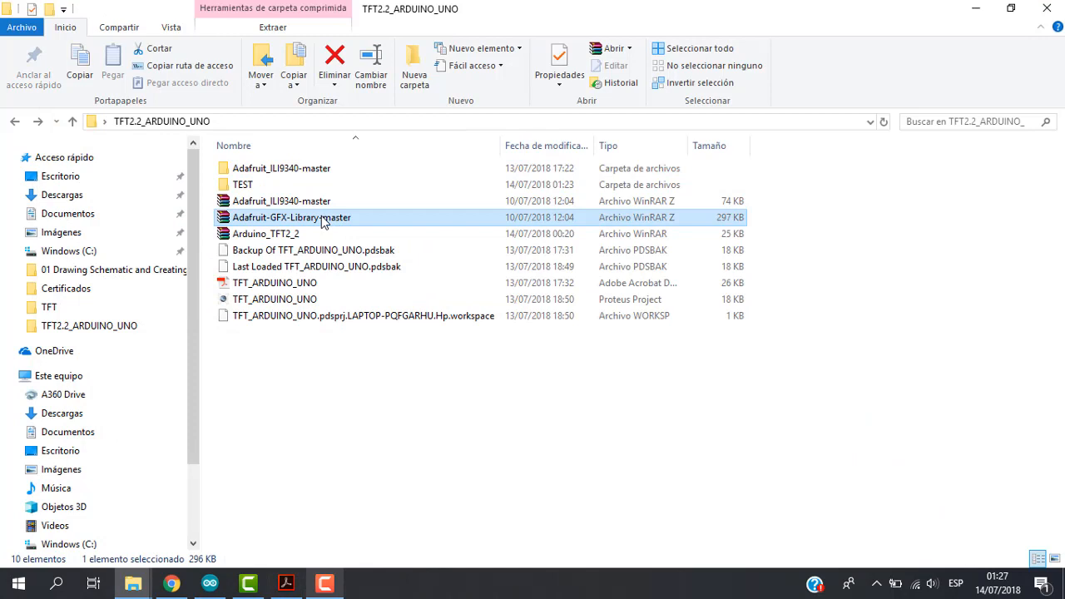
left_click(281, 200)
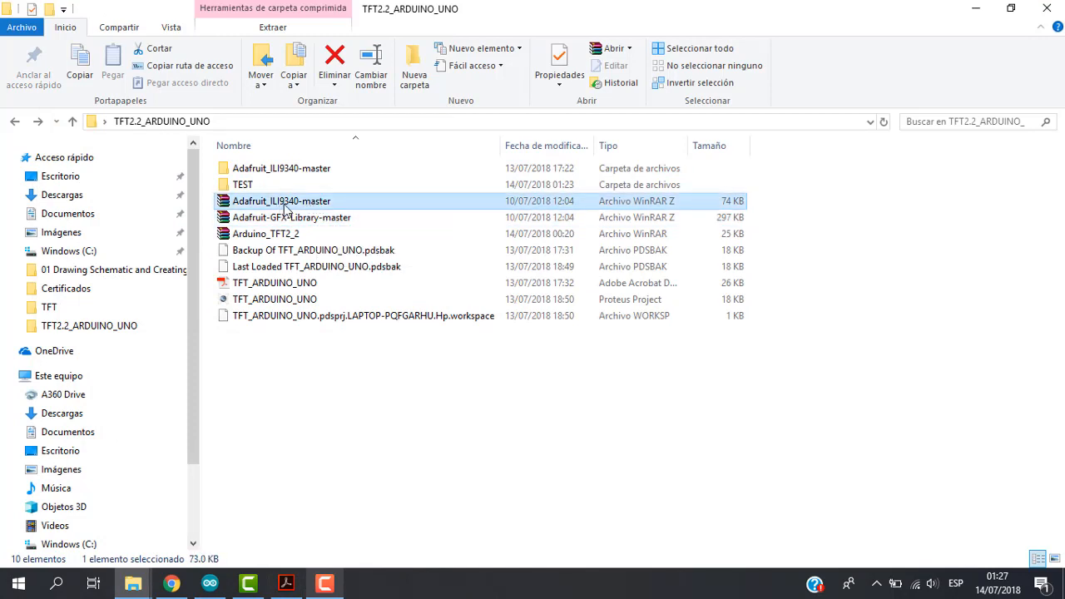
mouse_move(299, 185)
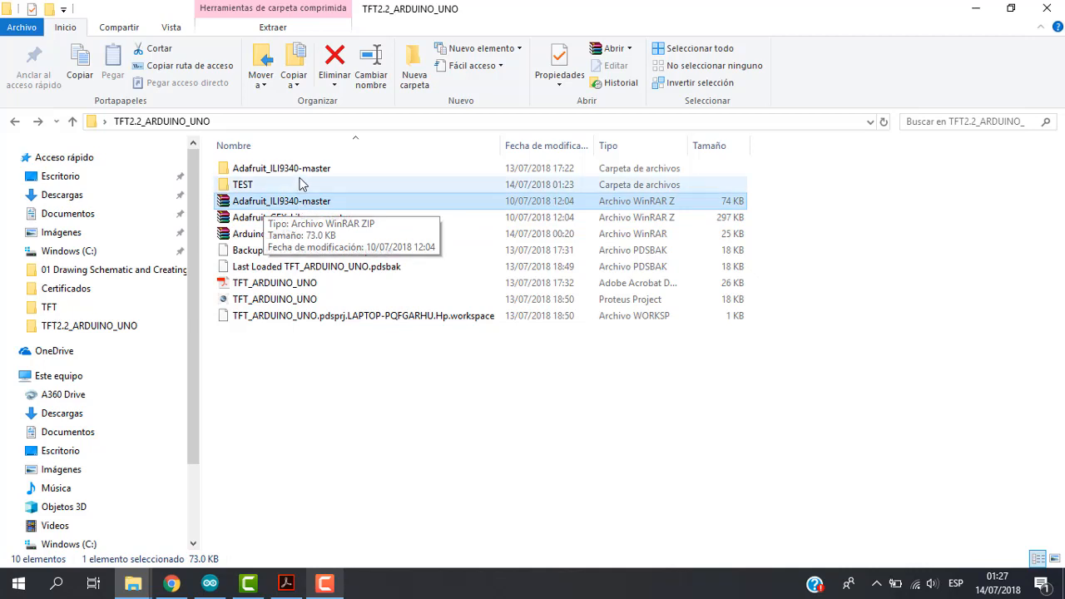
double_click(281, 167)
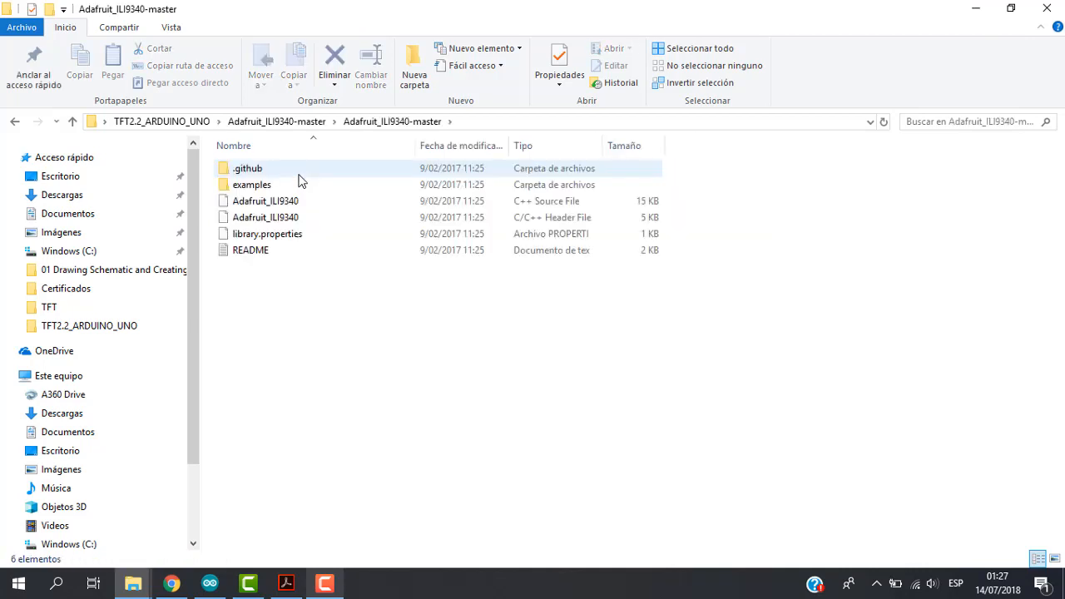
left_click(252, 184)
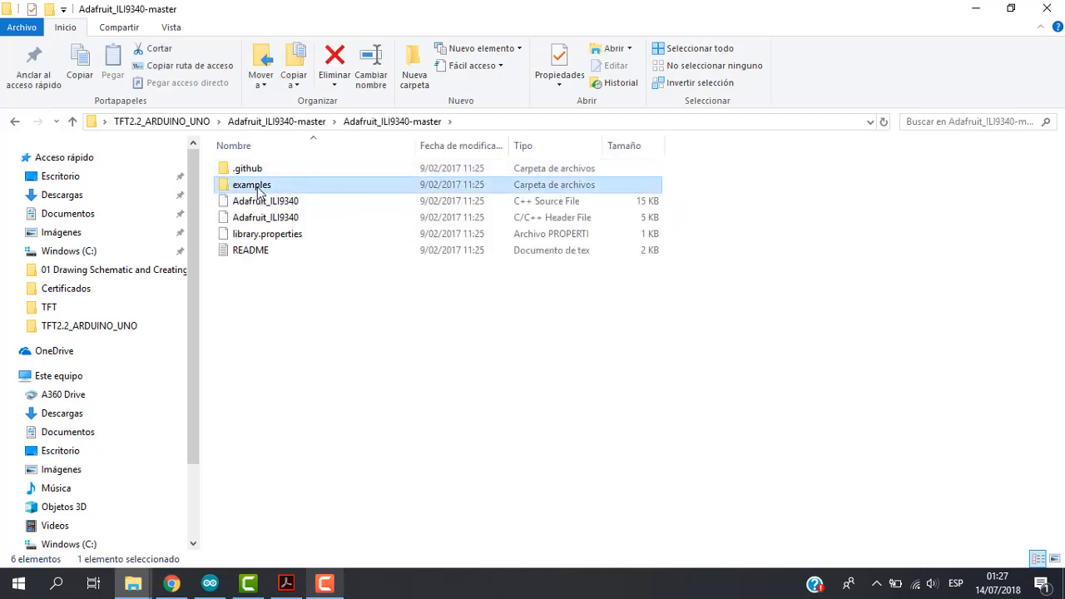
double_click(251, 184)
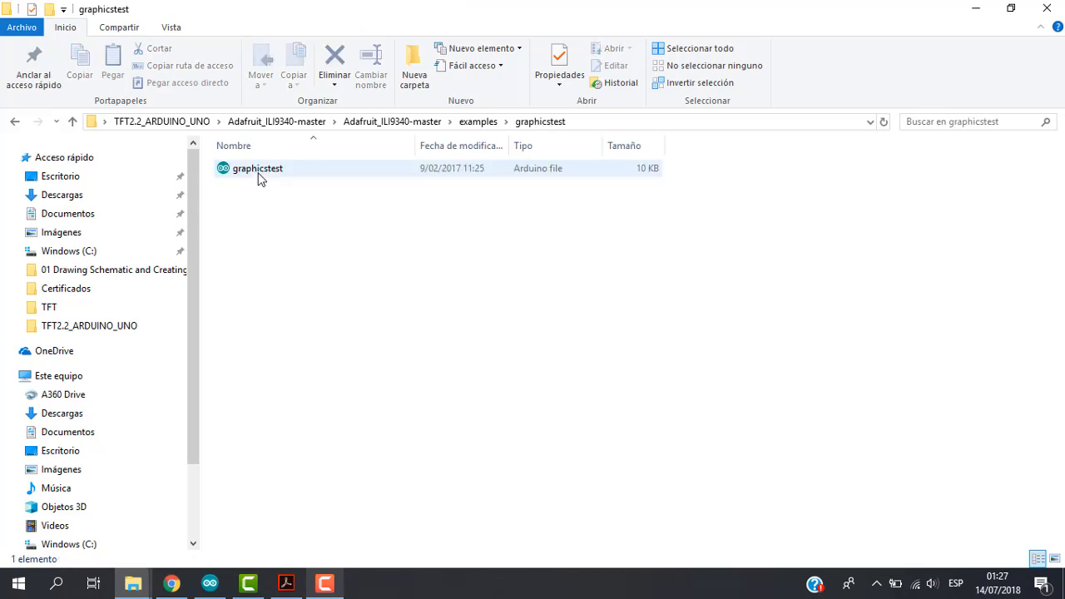
left_click(257, 168)
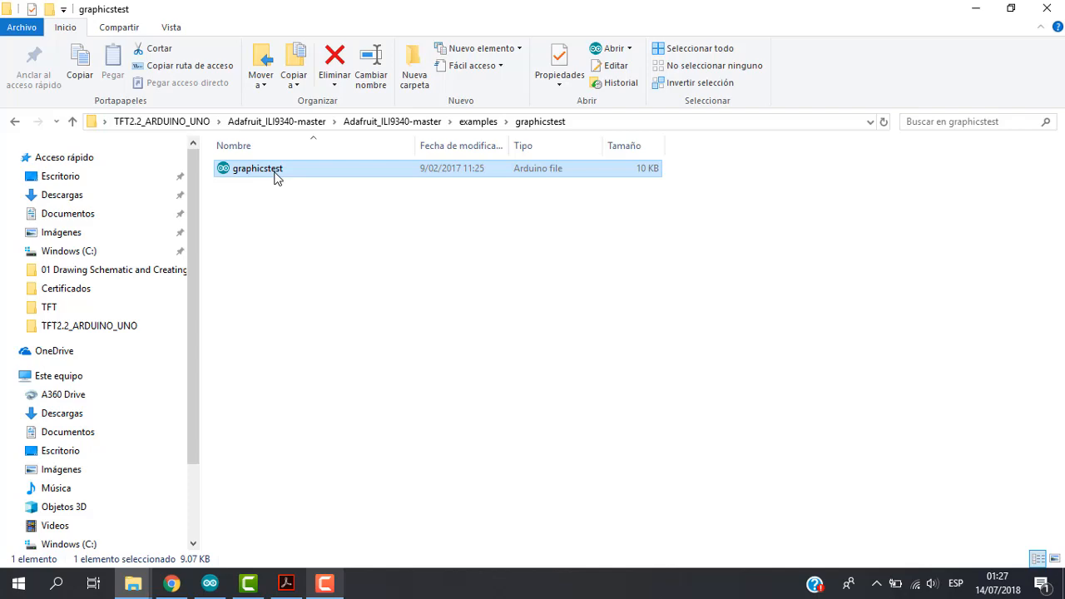
mouse_move(243, 180)
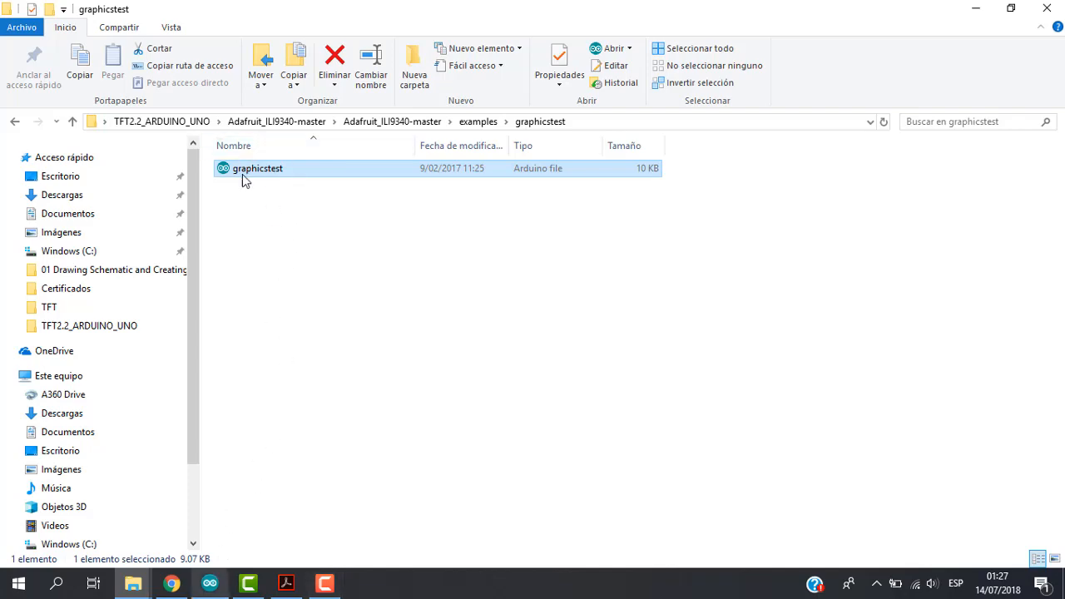
mouse_move(211, 579)
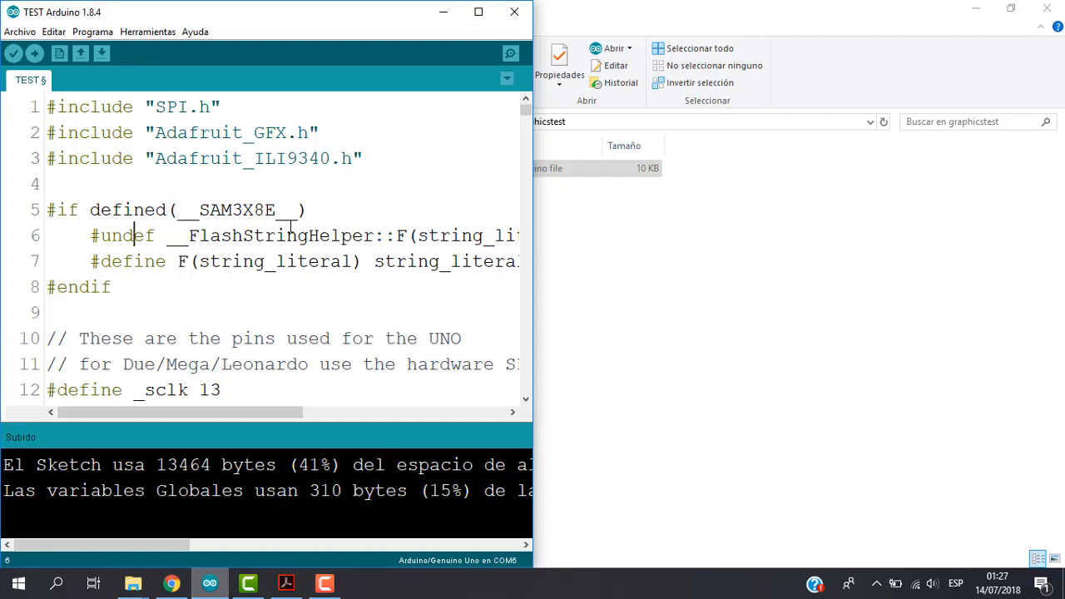
mouse_move(324, 217)
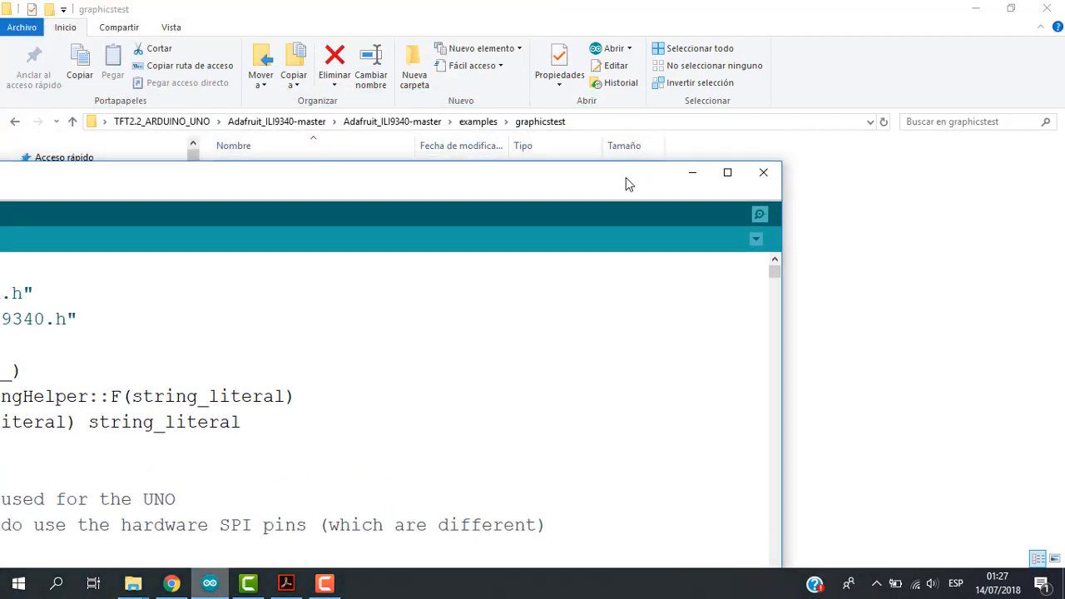
Step: Drag the Arduino IDE TEST sketch window back beside the Acrobat schematic
left_click_drag(629, 172, 693, 292)
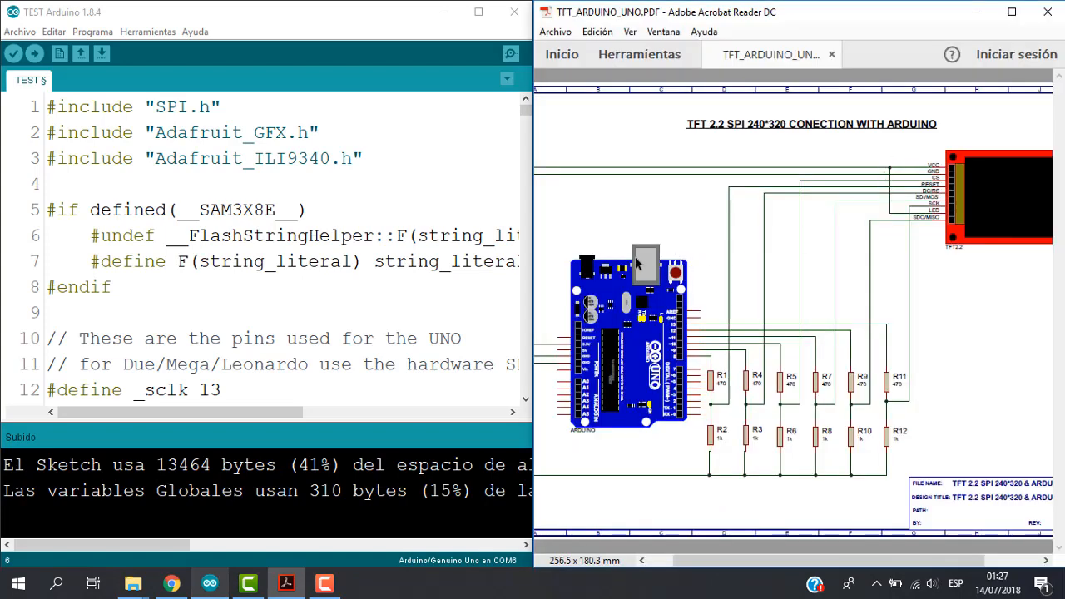
mouse_move(367, 218)
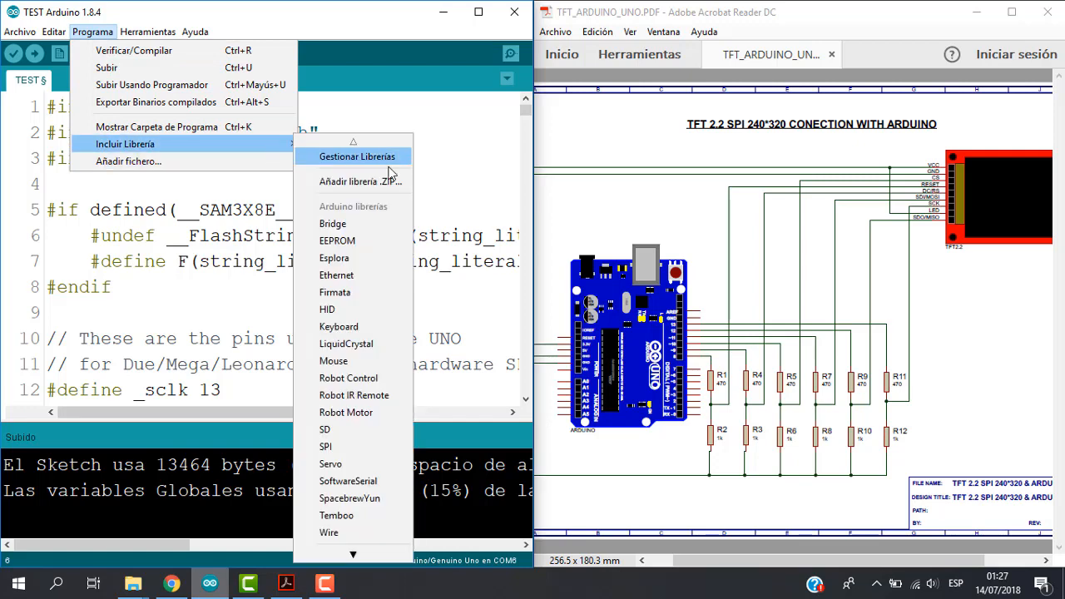
mouse_move(367, 187)
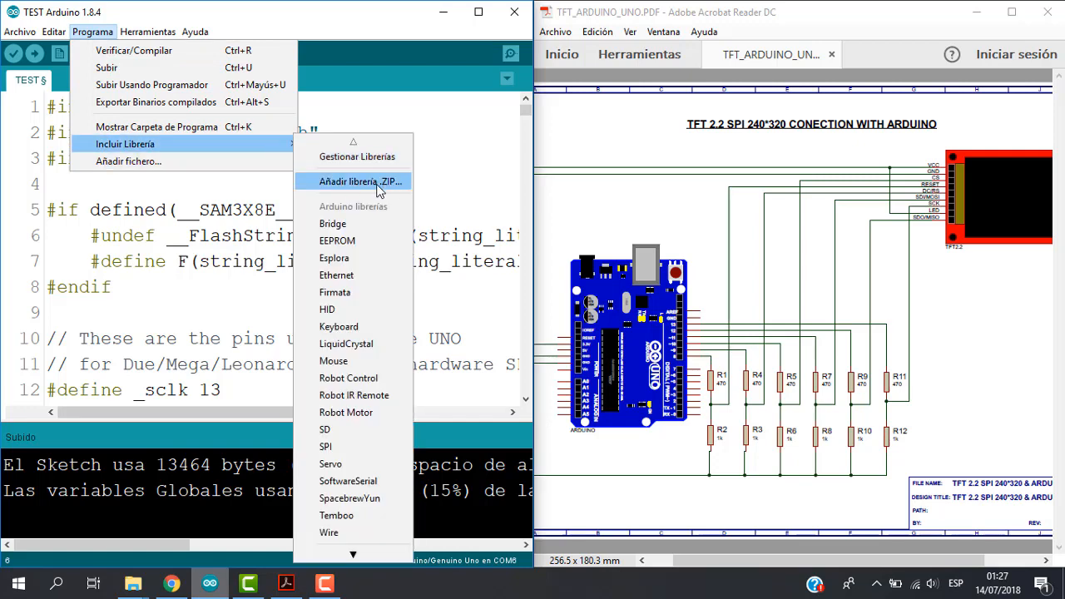
Step: Browse Añadir .ZIP to Adafruit_ILI9340-master in TFT2.2_ARDUINO_UNO, then cancel the dialog
left_click(354, 182)
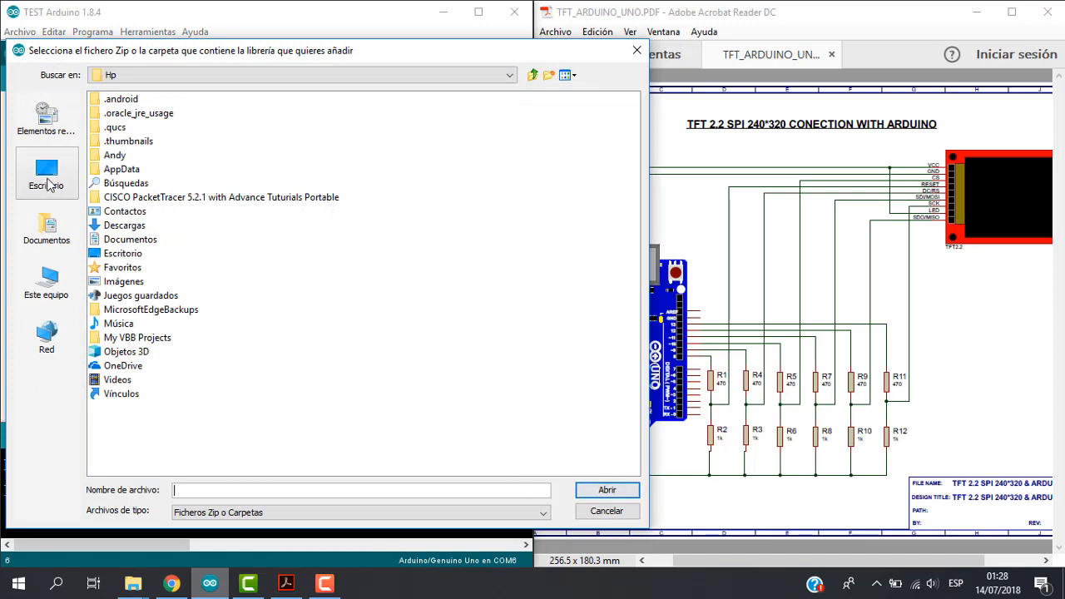
left_click(45, 170)
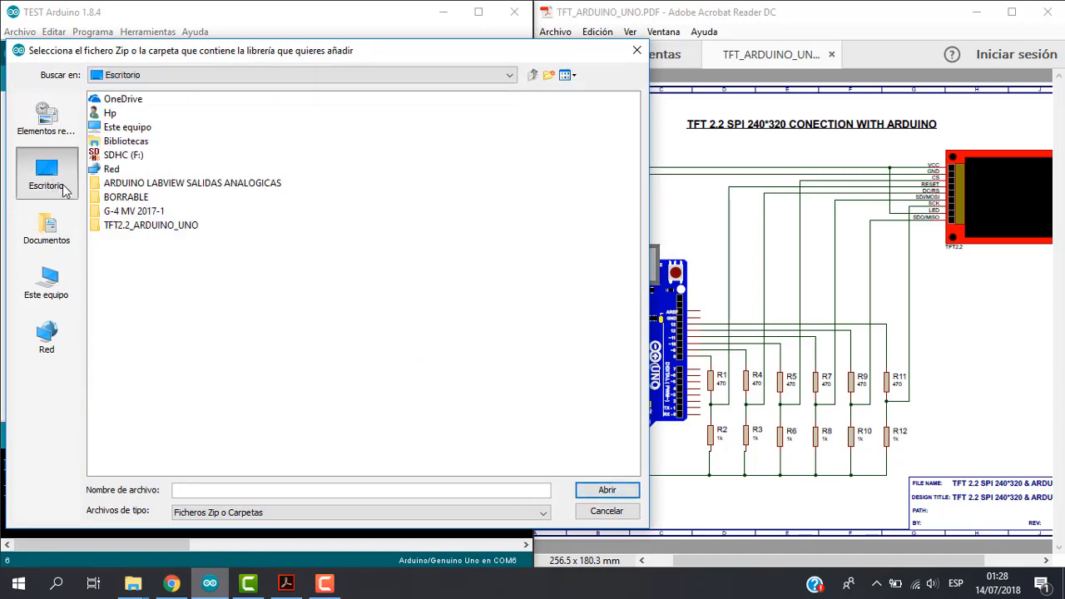
left_click(151, 224)
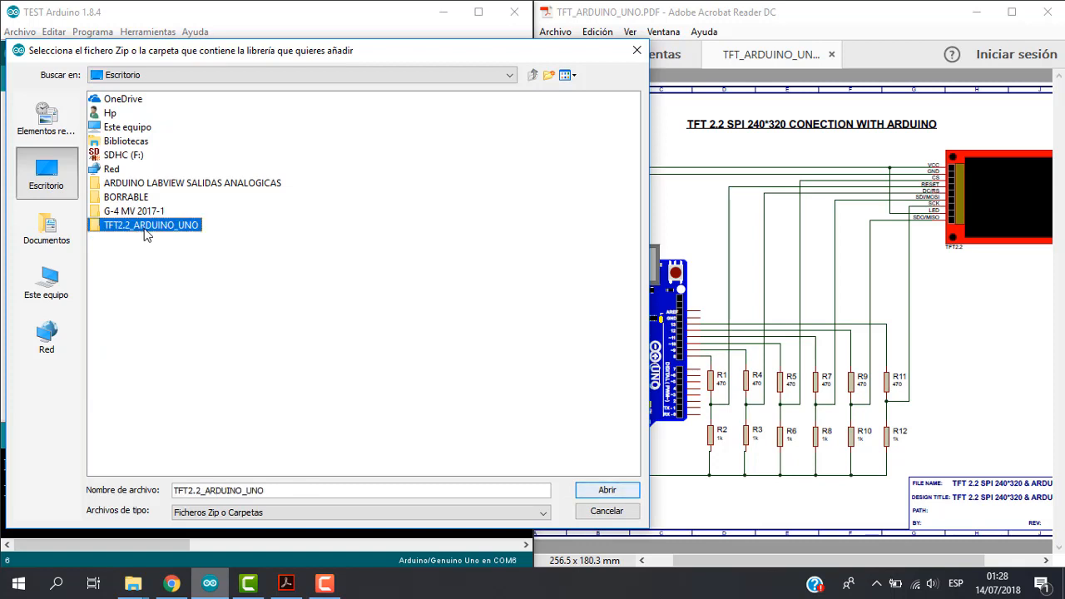
double_click(149, 224)
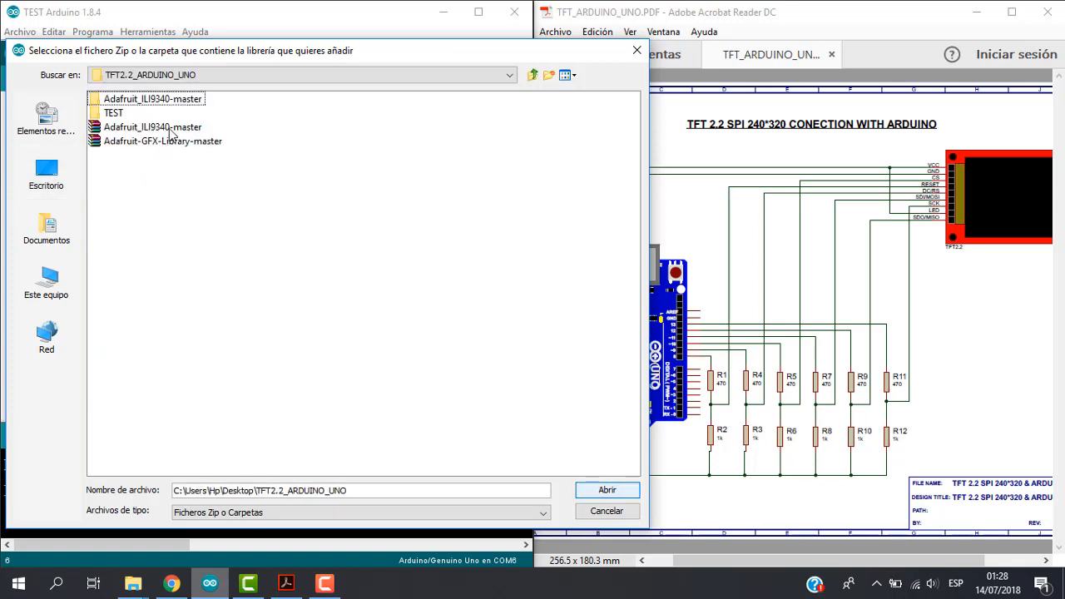
left_click(152, 127)
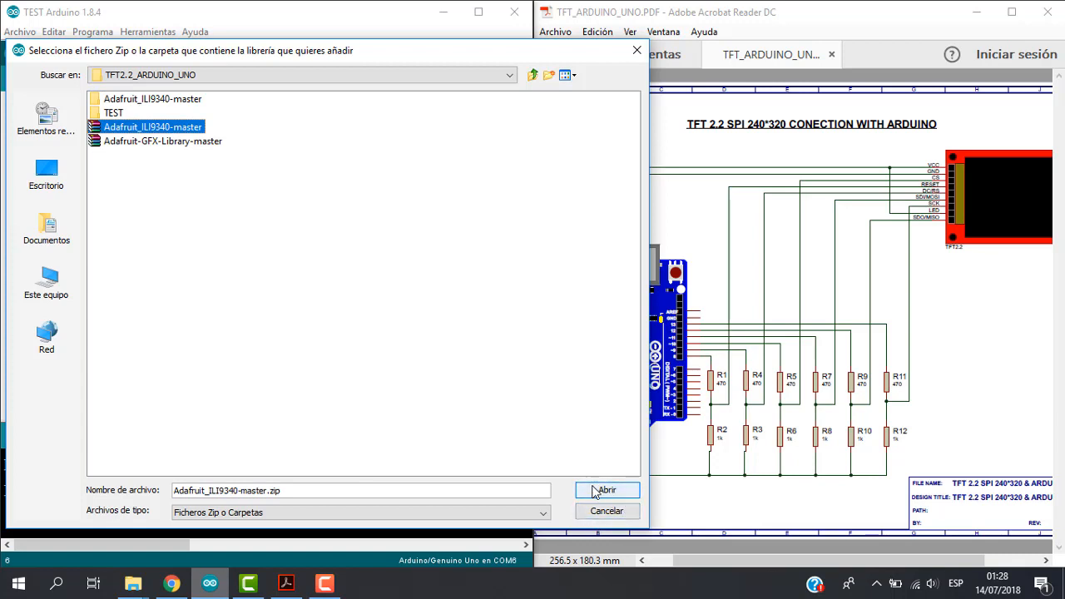
left_click(162, 140)
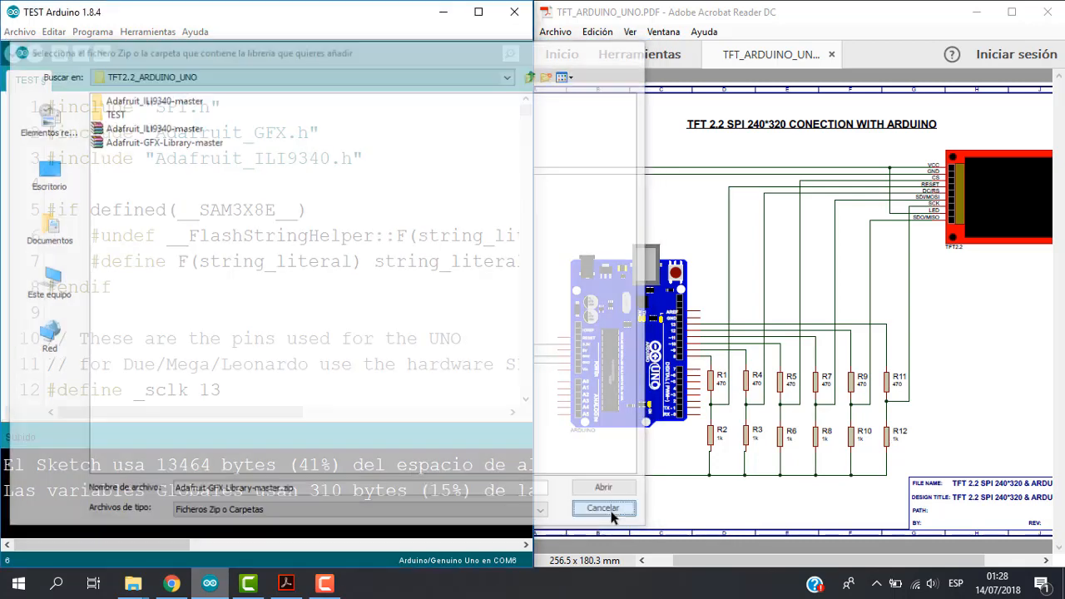
left_click(604, 507)
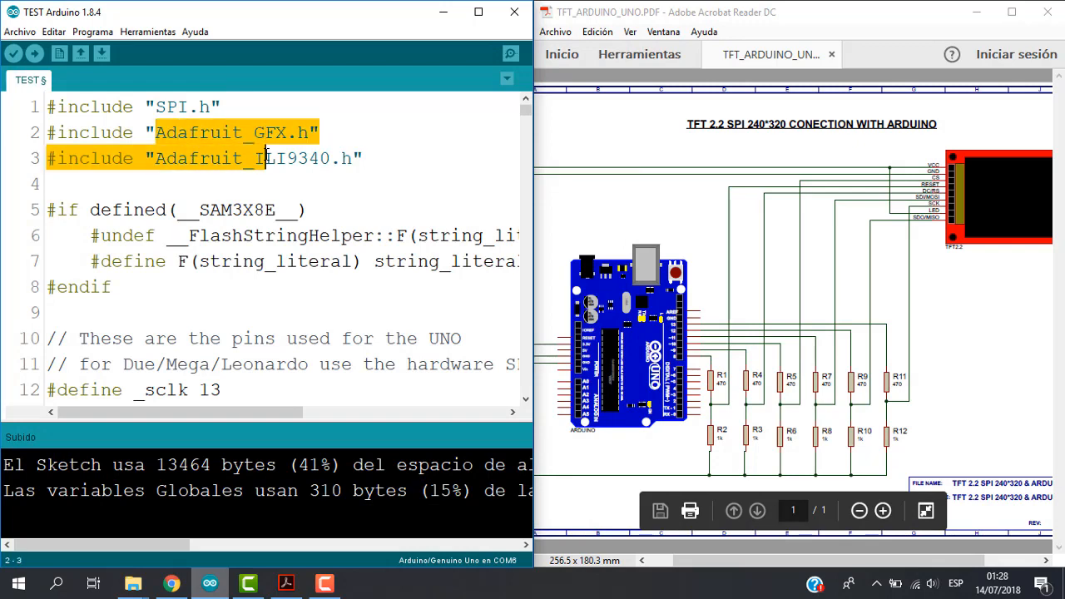
scroll("down", 3)
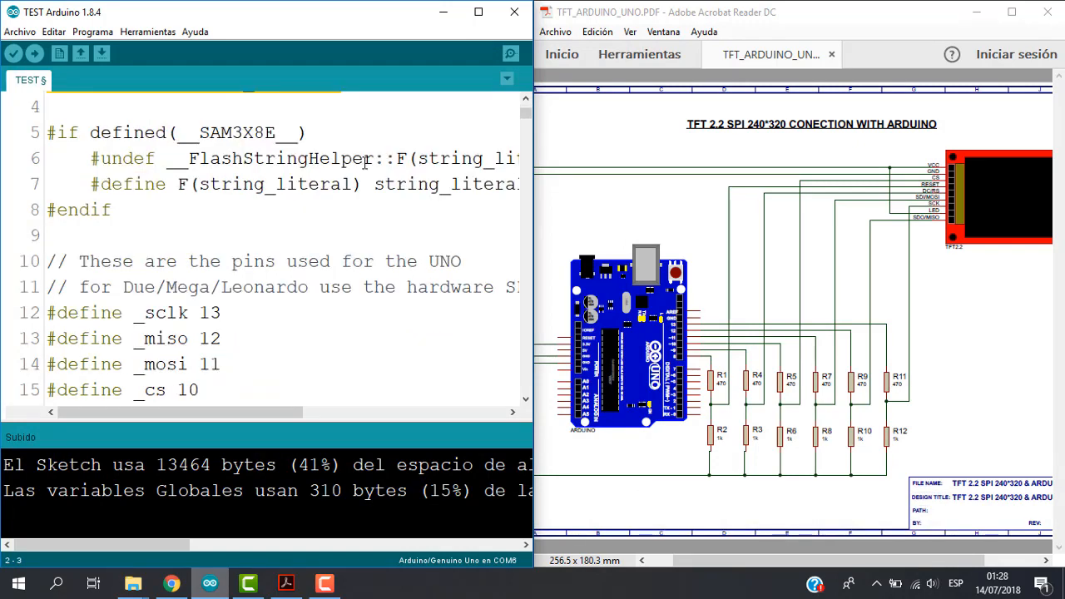
scroll("down", 3)
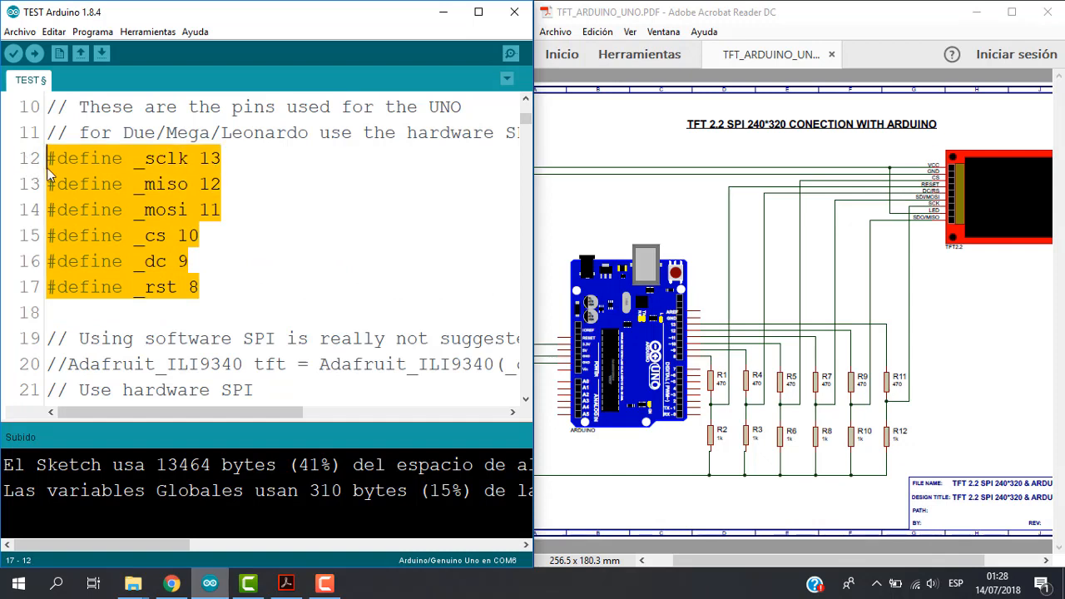
left_click(223, 184)
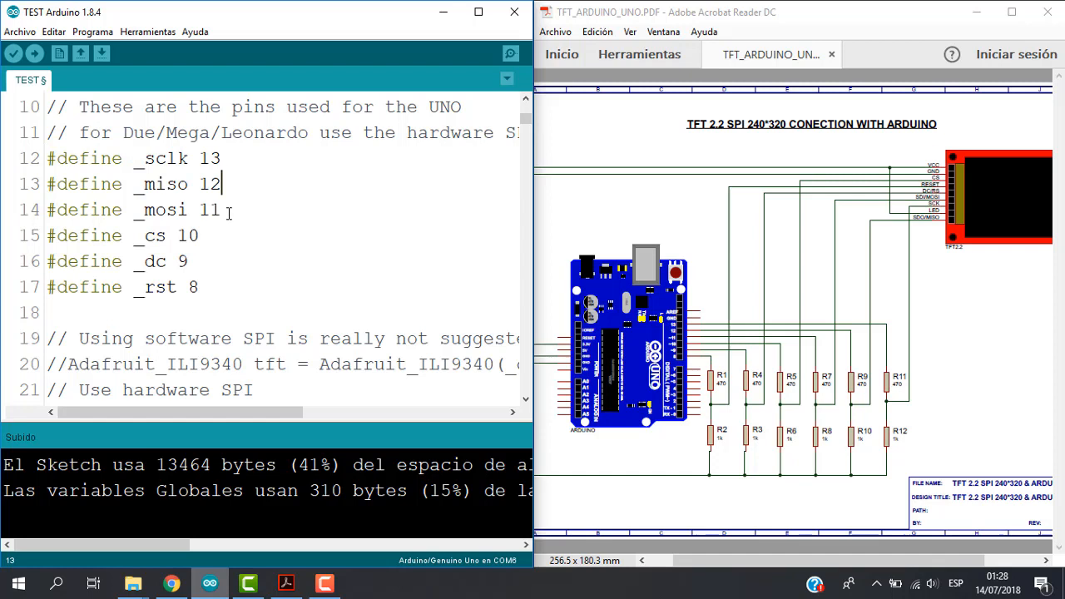
double_click(208, 209)
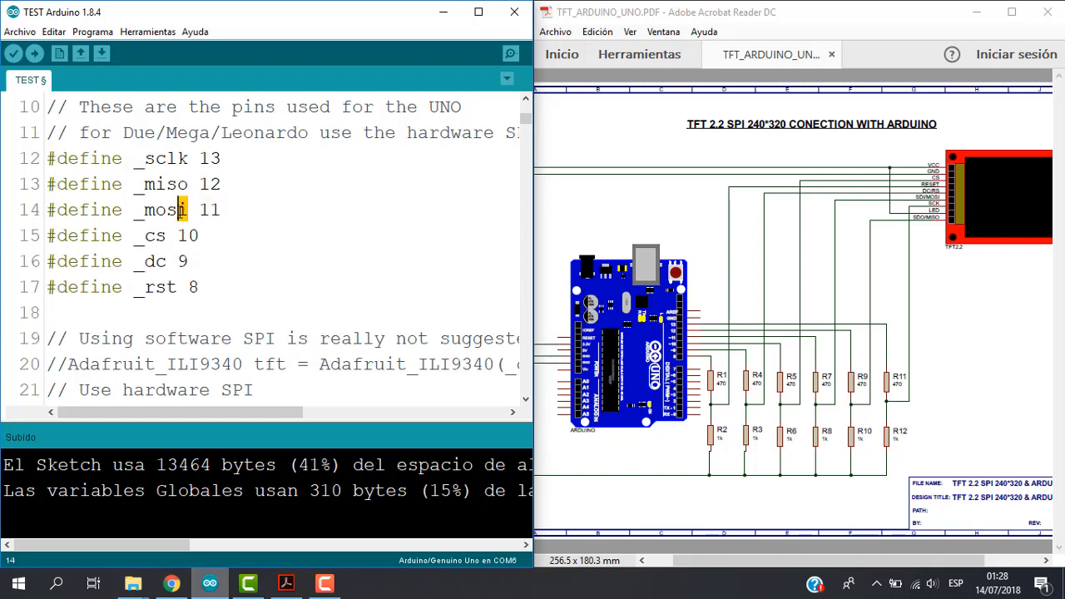
double_click(162, 209)
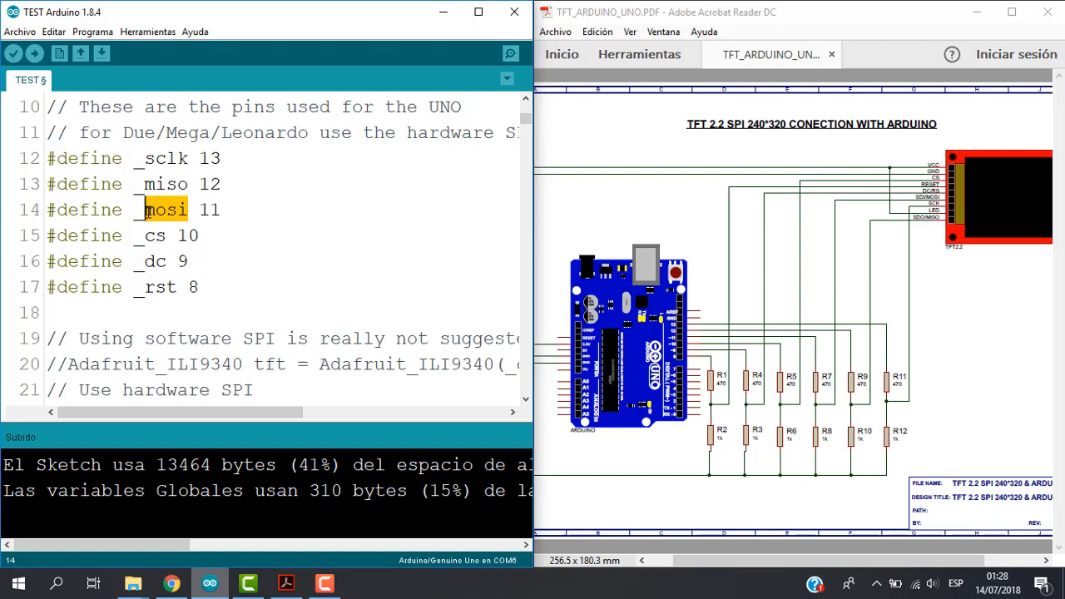
mouse_move(792, 383)
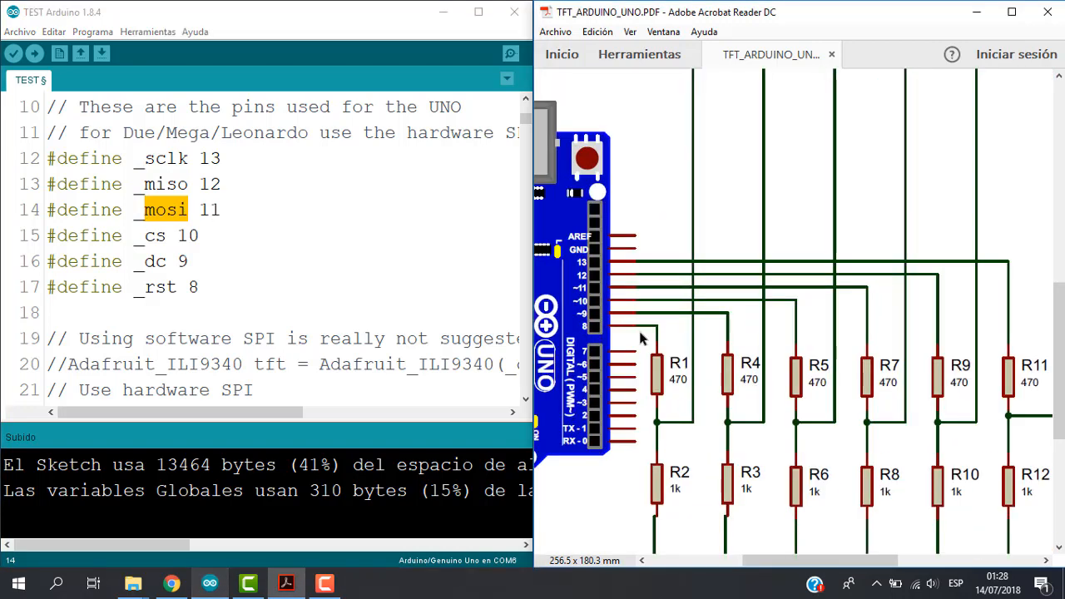
mouse_move(857, 338)
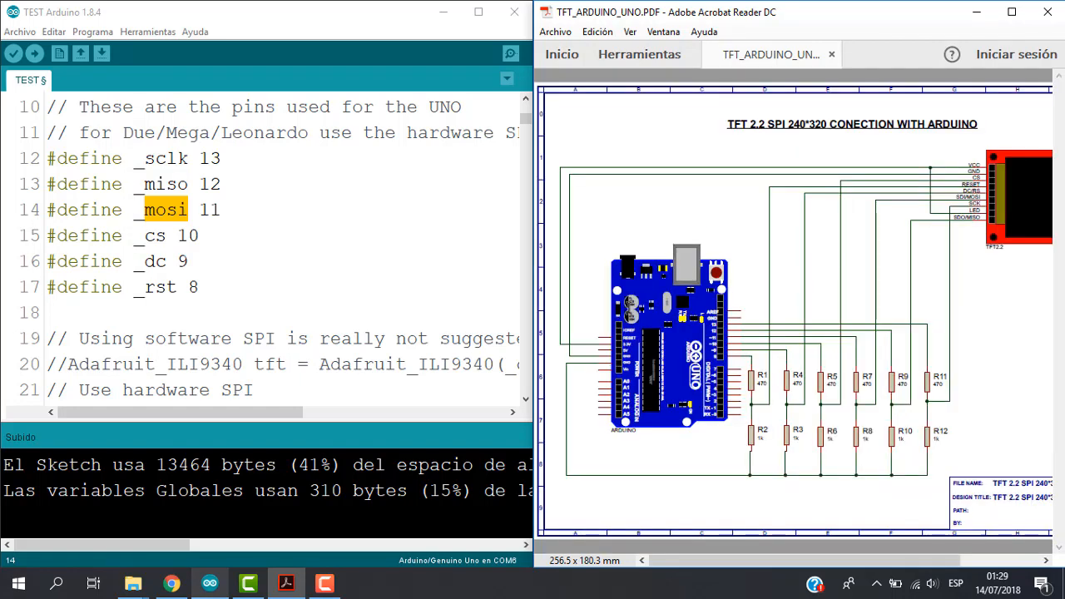
left_click(199, 287)
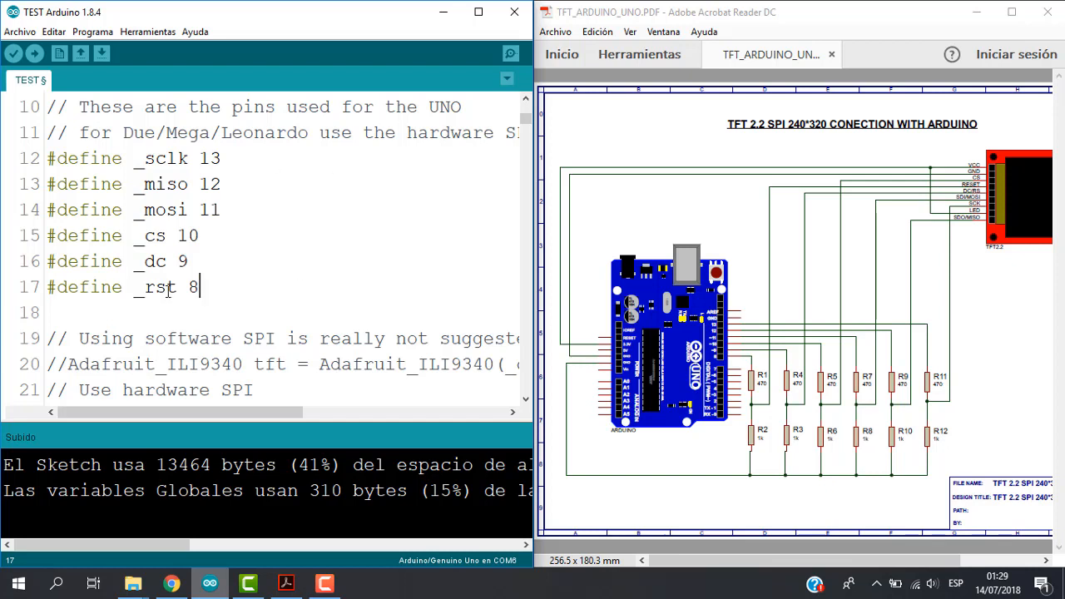
mouse_move(755, 179)
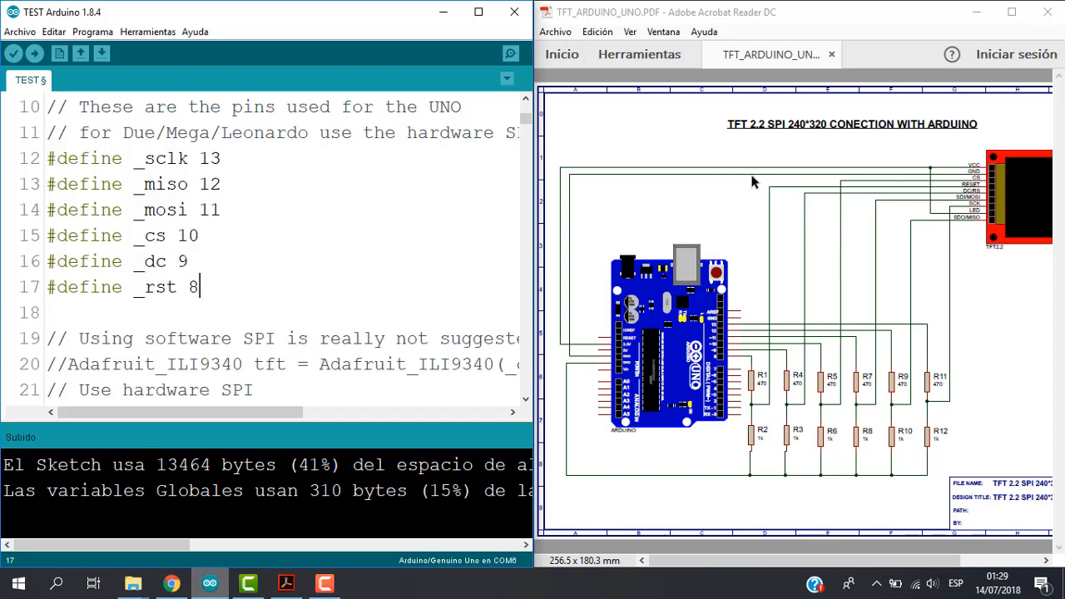
mouse_move(891, 300)
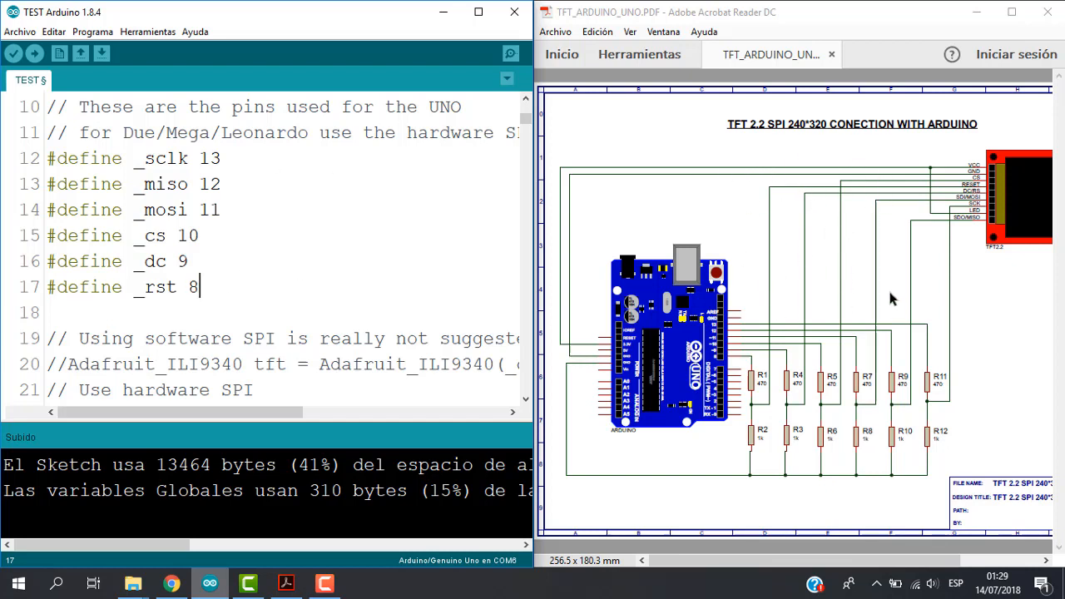
mouse_move(900, 292)
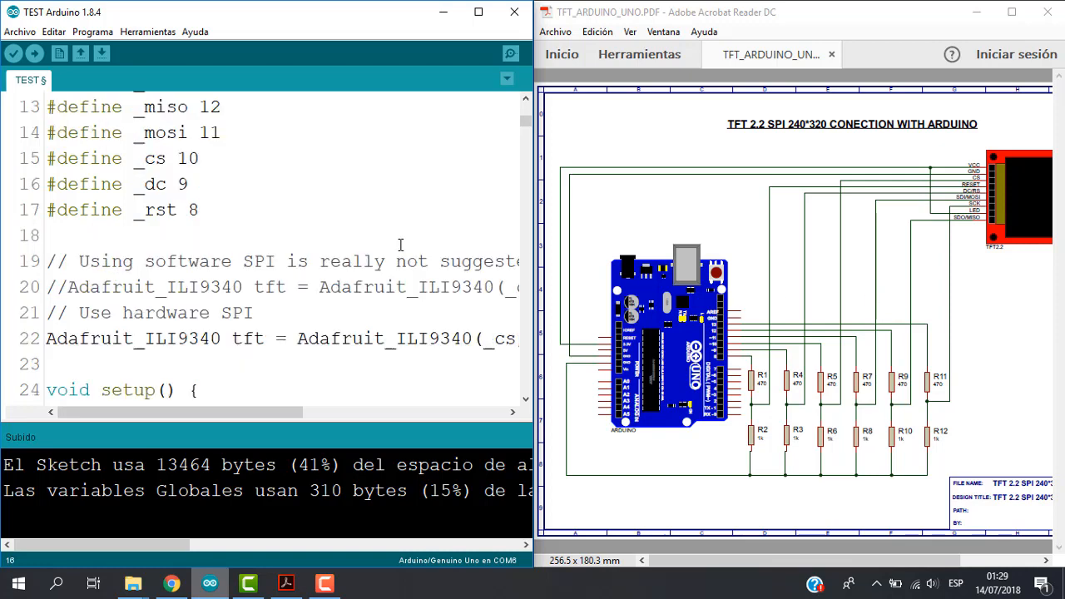
scroll("down", 3)
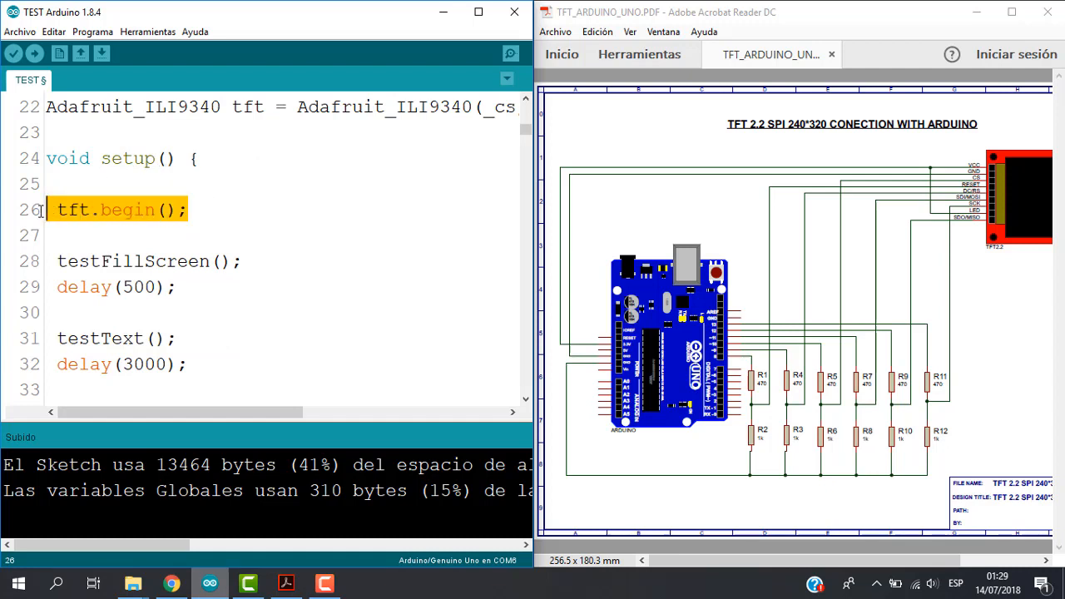
left_click(193, 210)
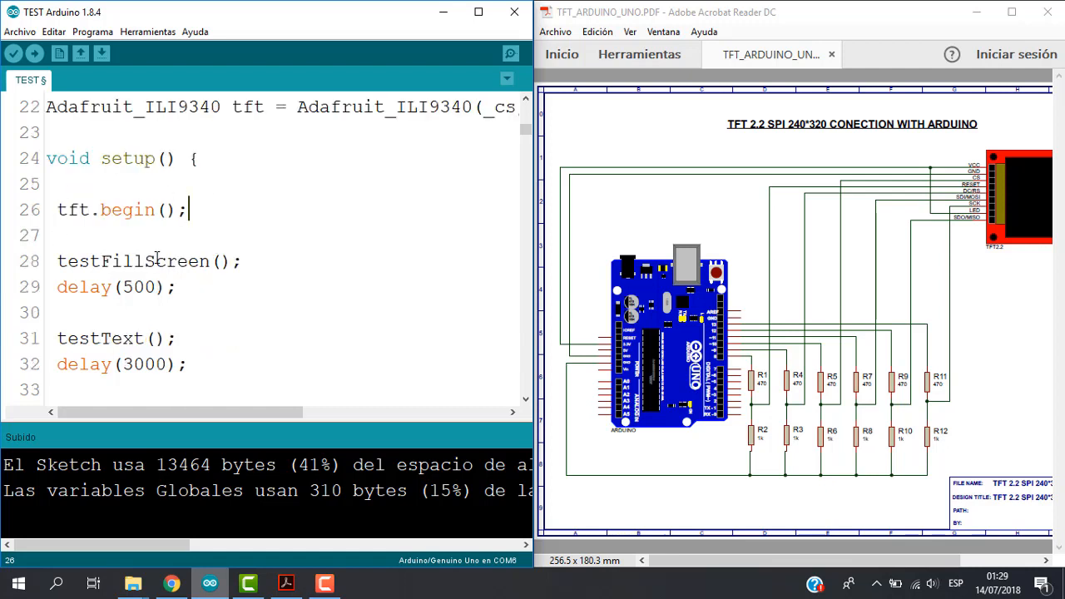
mouse_move(83, 287)
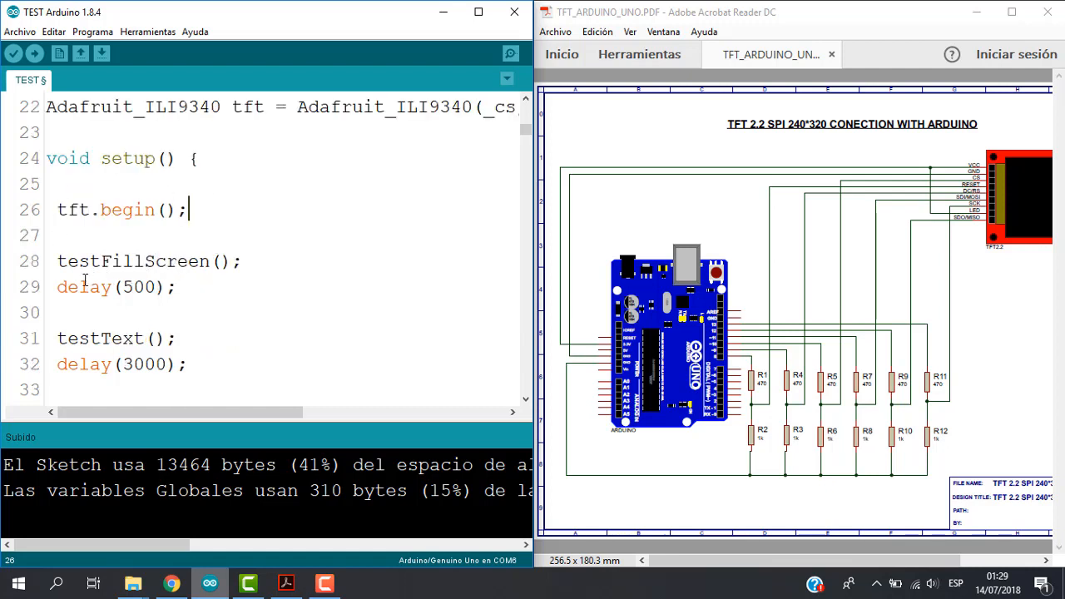
double_click(76, 262)
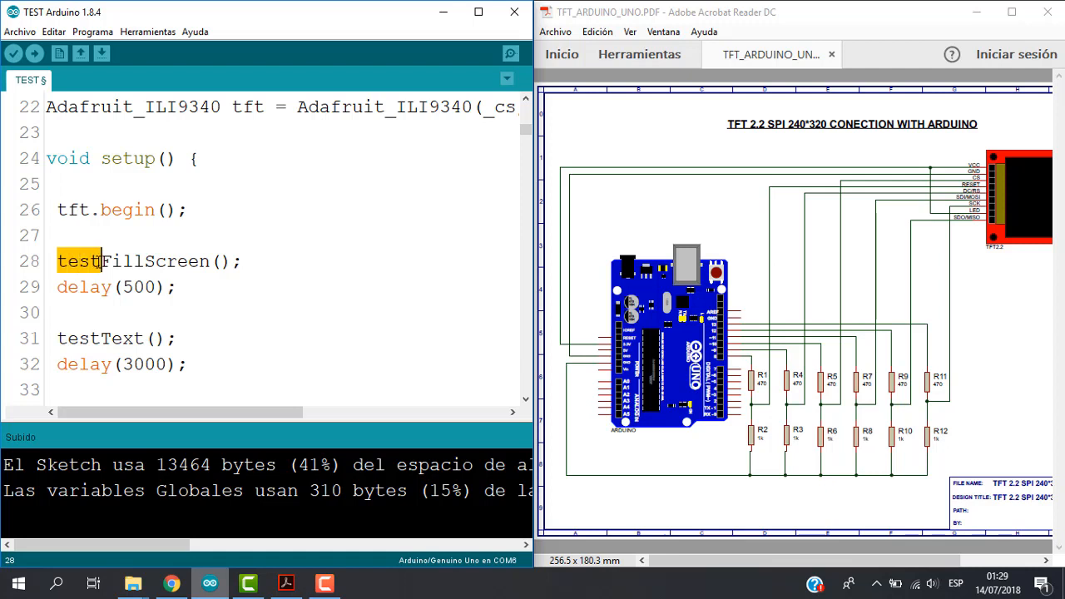
scroll("down", 3)
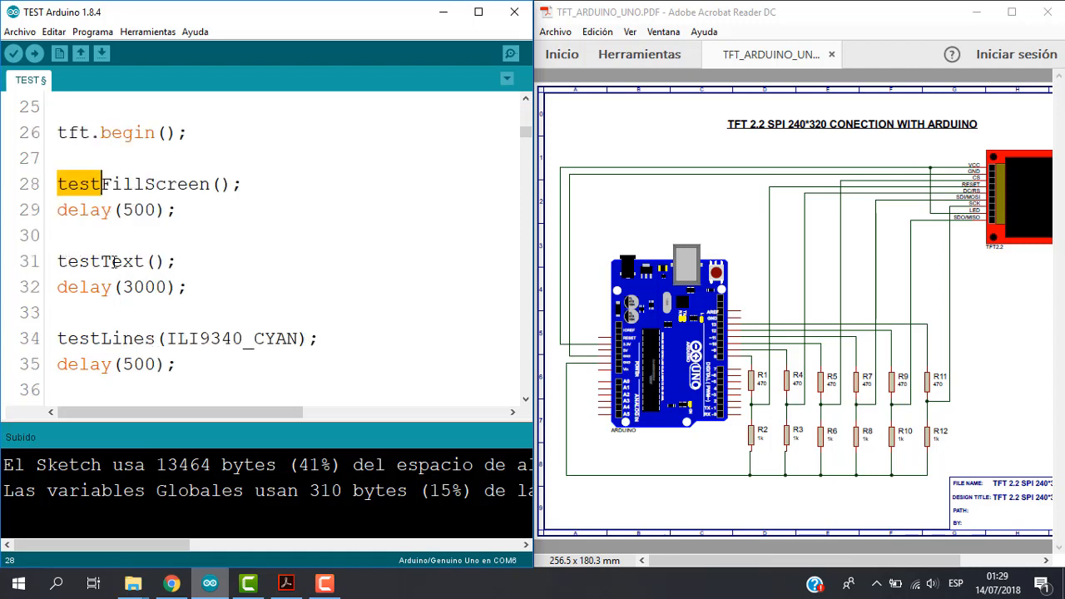
scroll("down", 3)
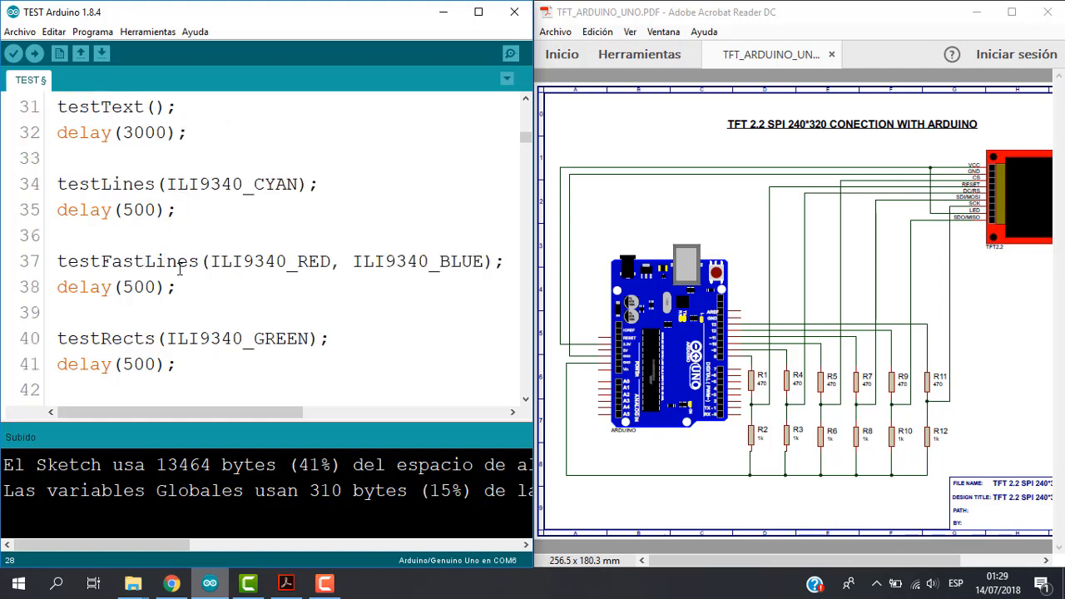
scroll("down", 3)
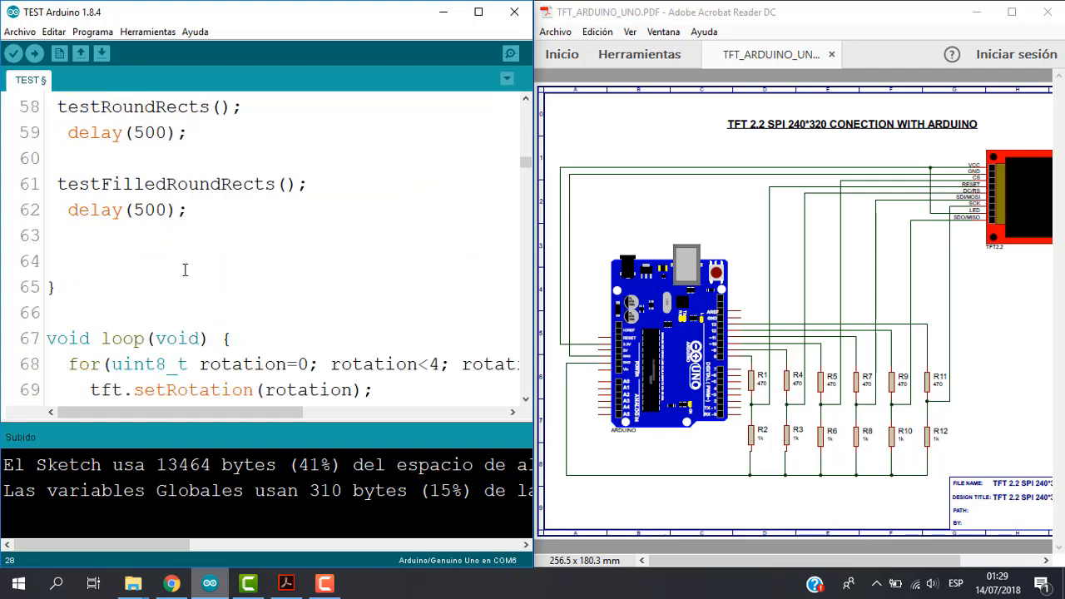
scroll("down", 3)
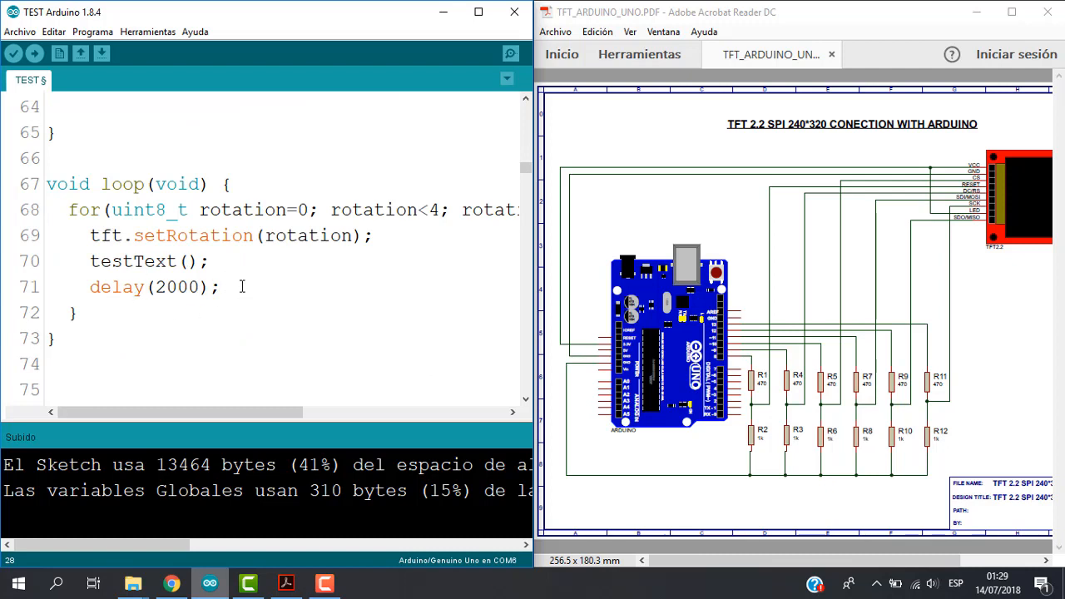
scroll("down", 3)
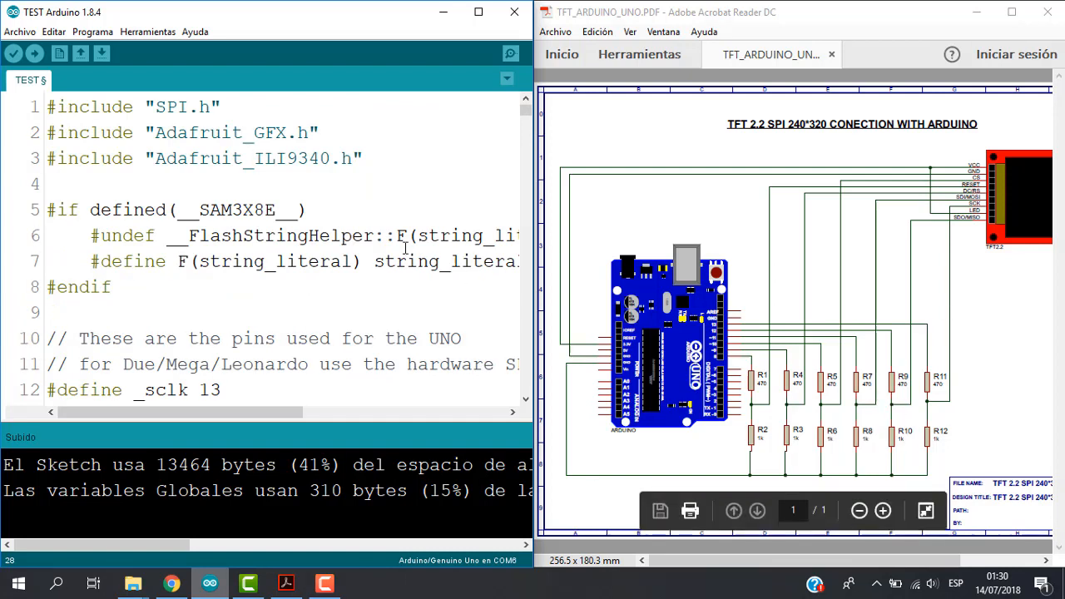
mouse_move(147, 31)
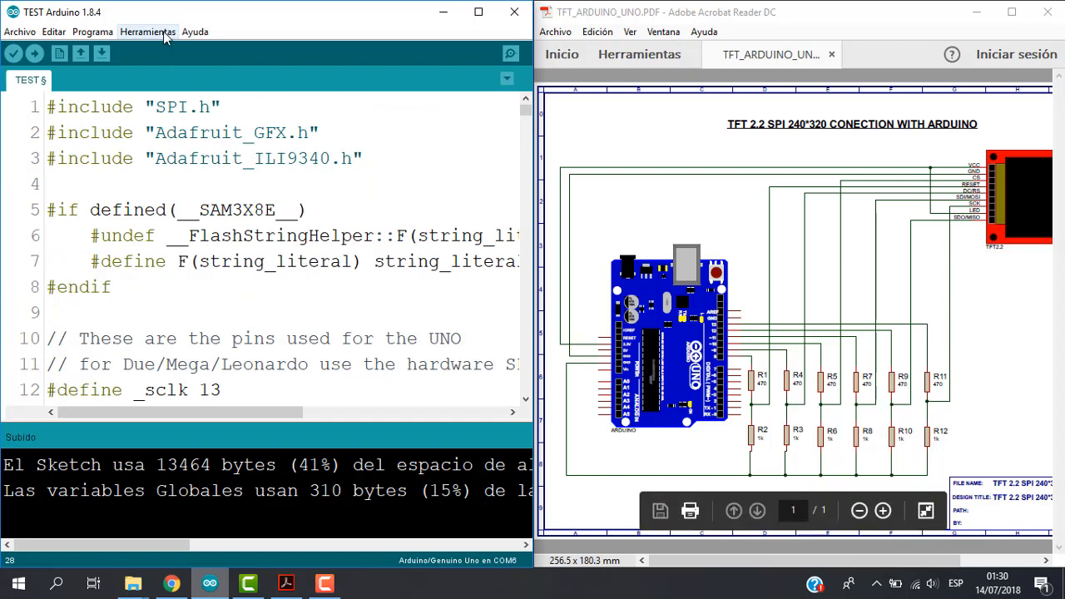
Step: Keep Arduino/Genuino Uno on COM6 as the target and start uploading the TEST sketch
left_click(147, 32)
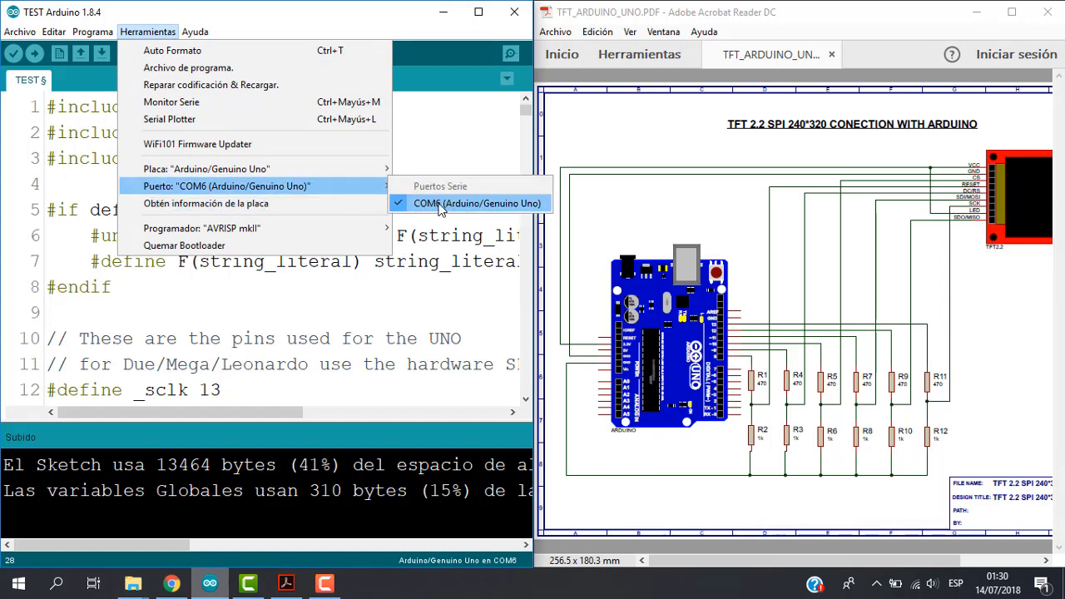
left_click(206, 169)
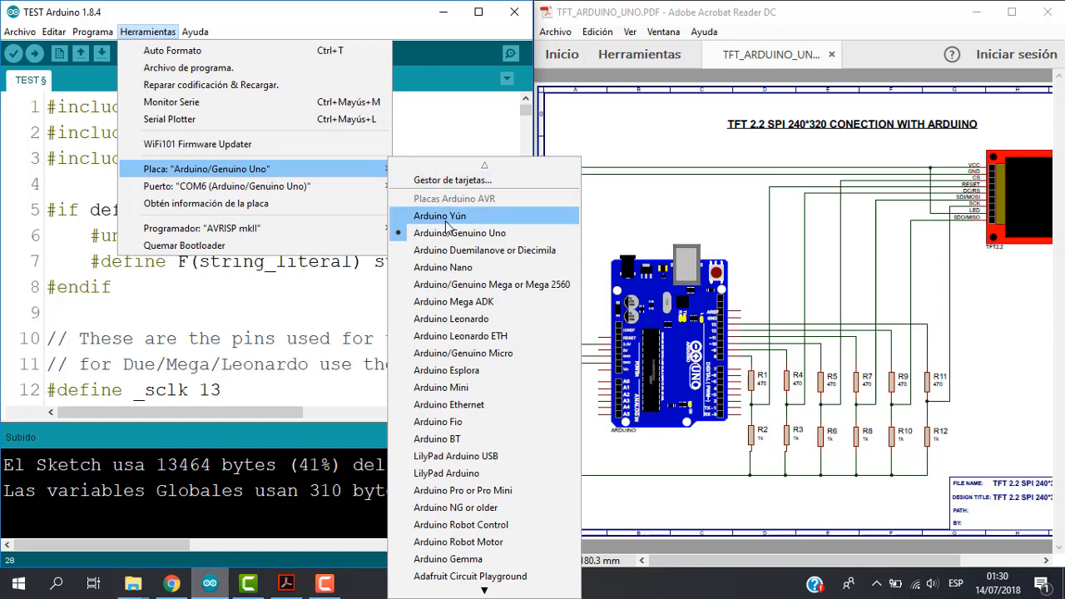
mouse_move(447, 237)
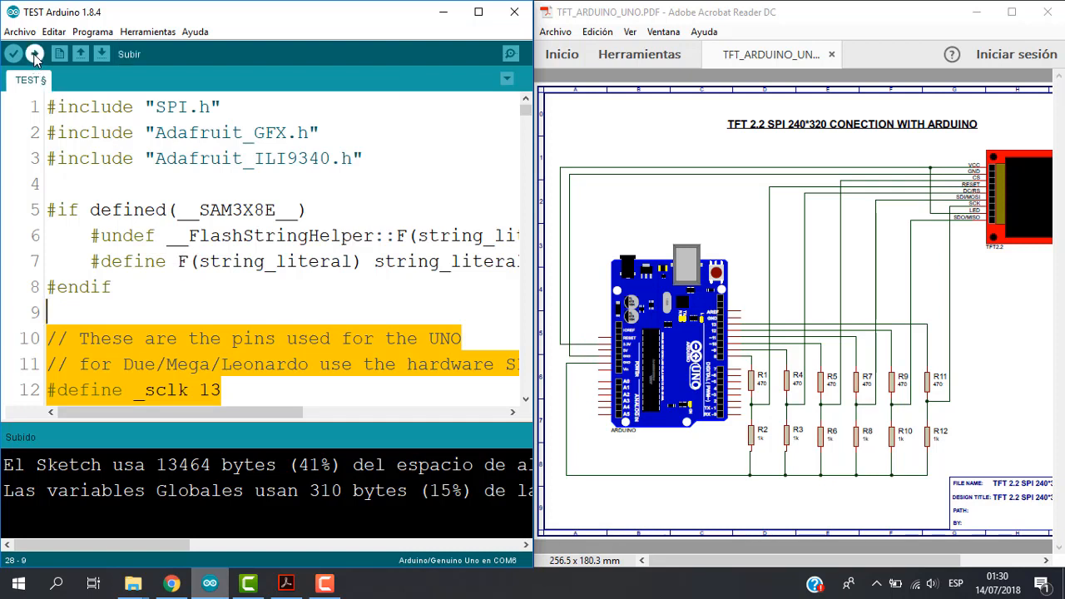
left_click(34, 53)
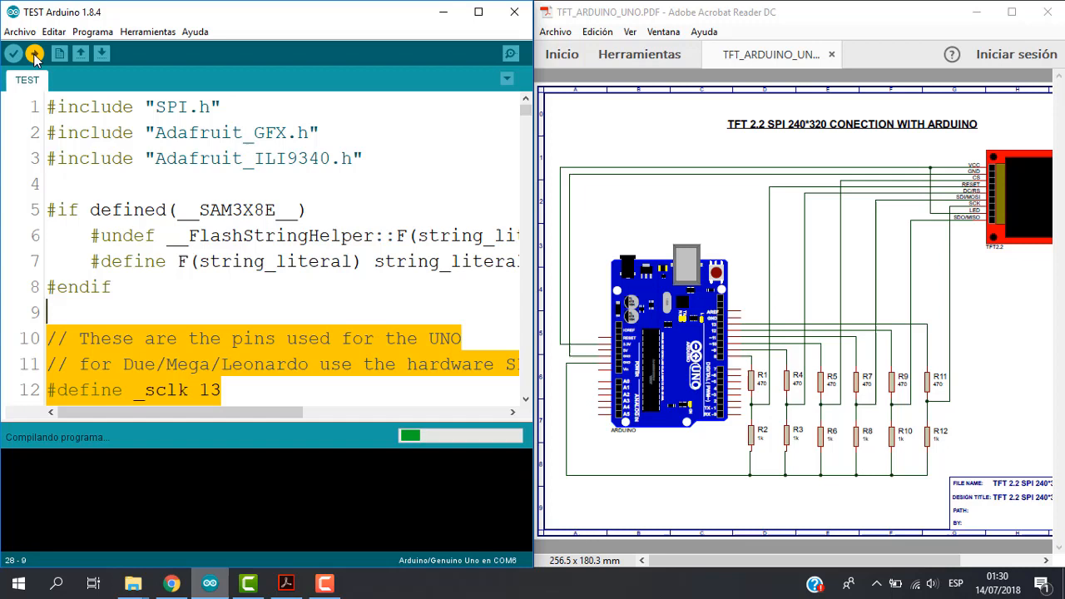
left_click(34, 54)
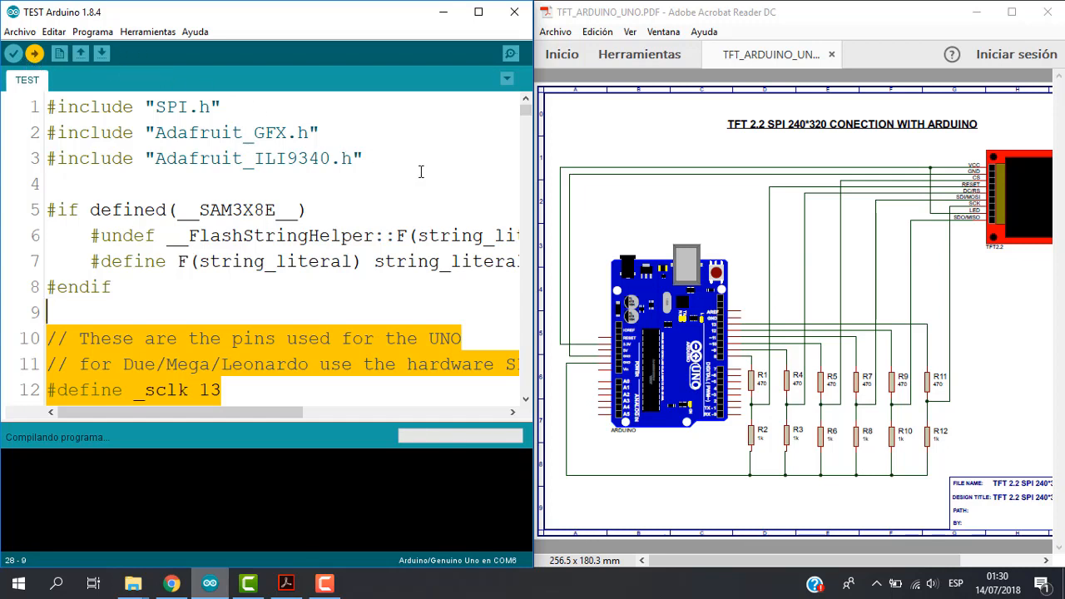